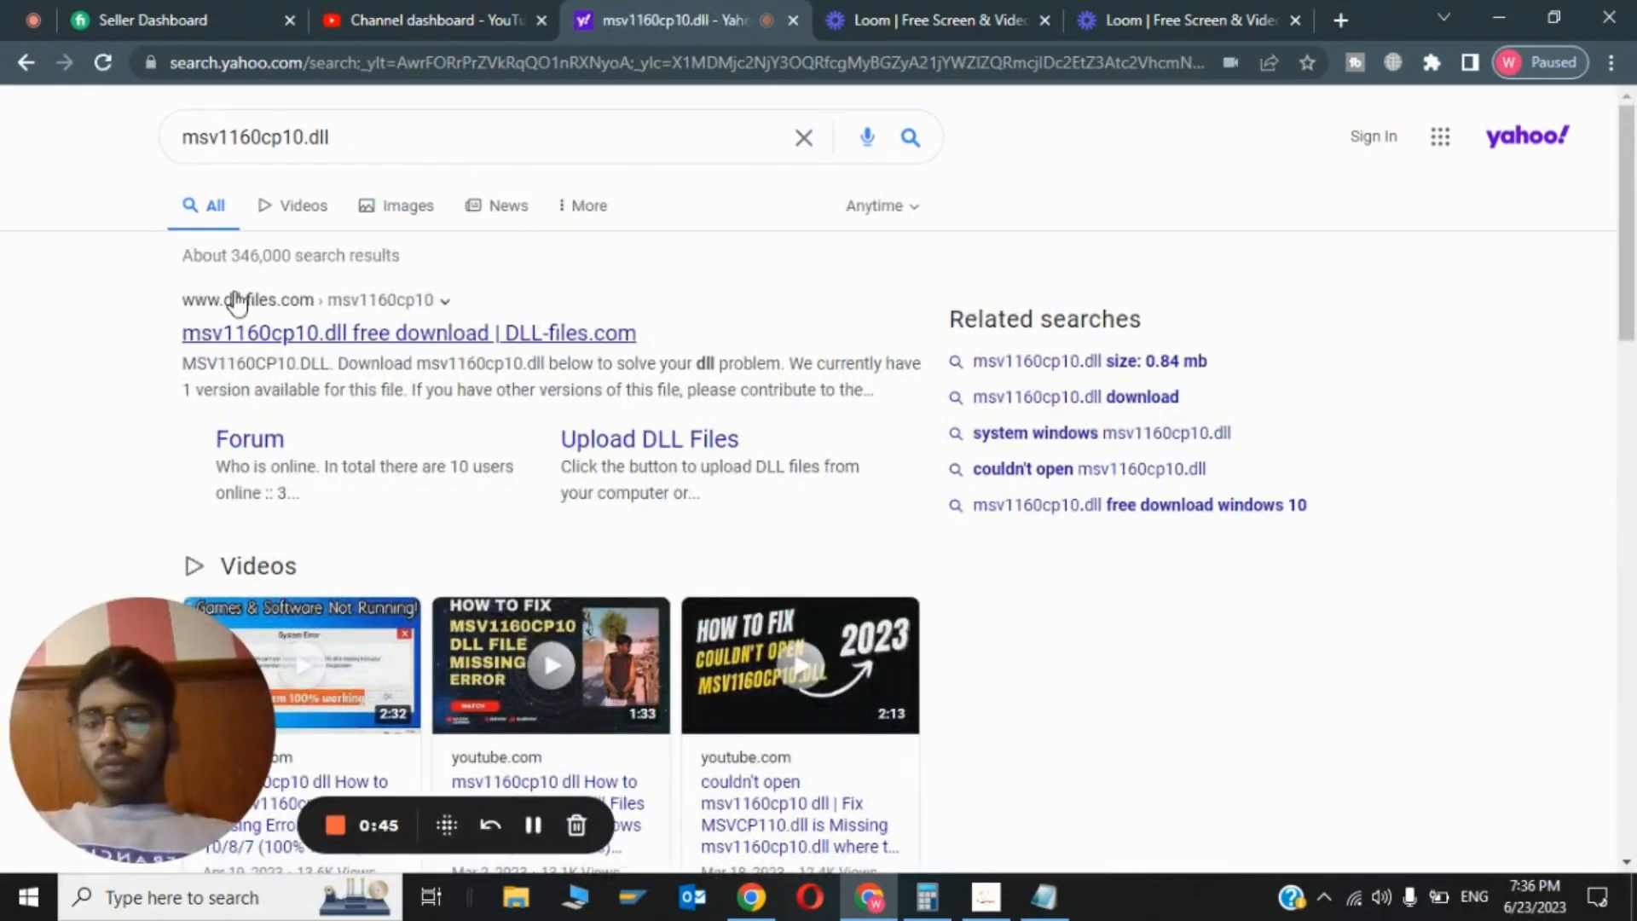
mouse_move(256, 314)
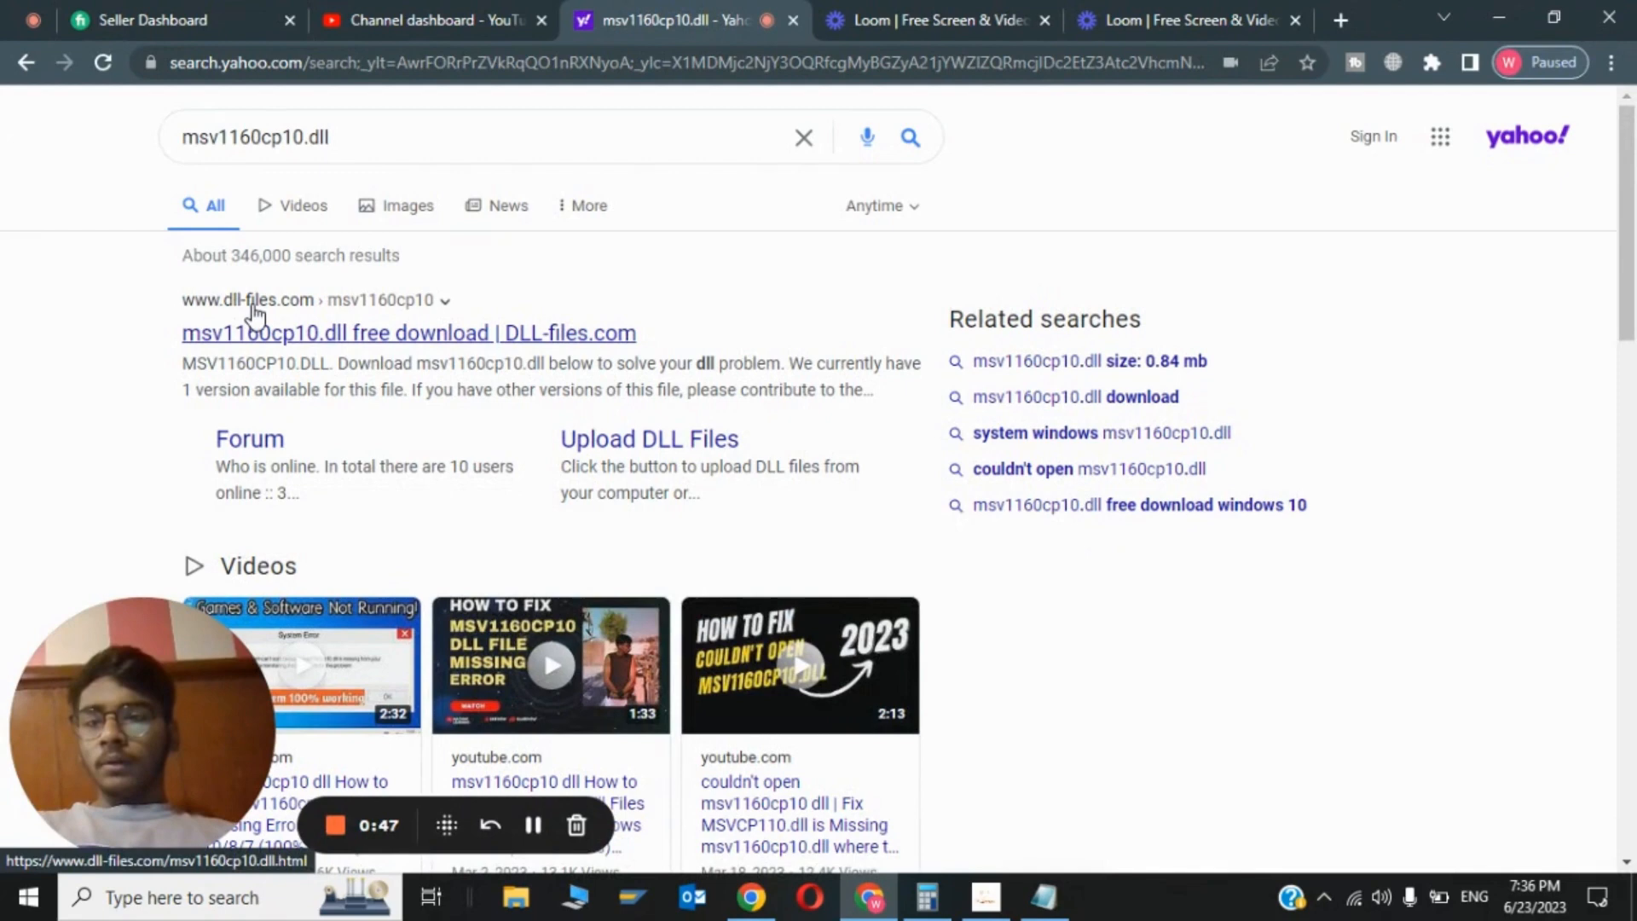
mouse_move(296, 349)
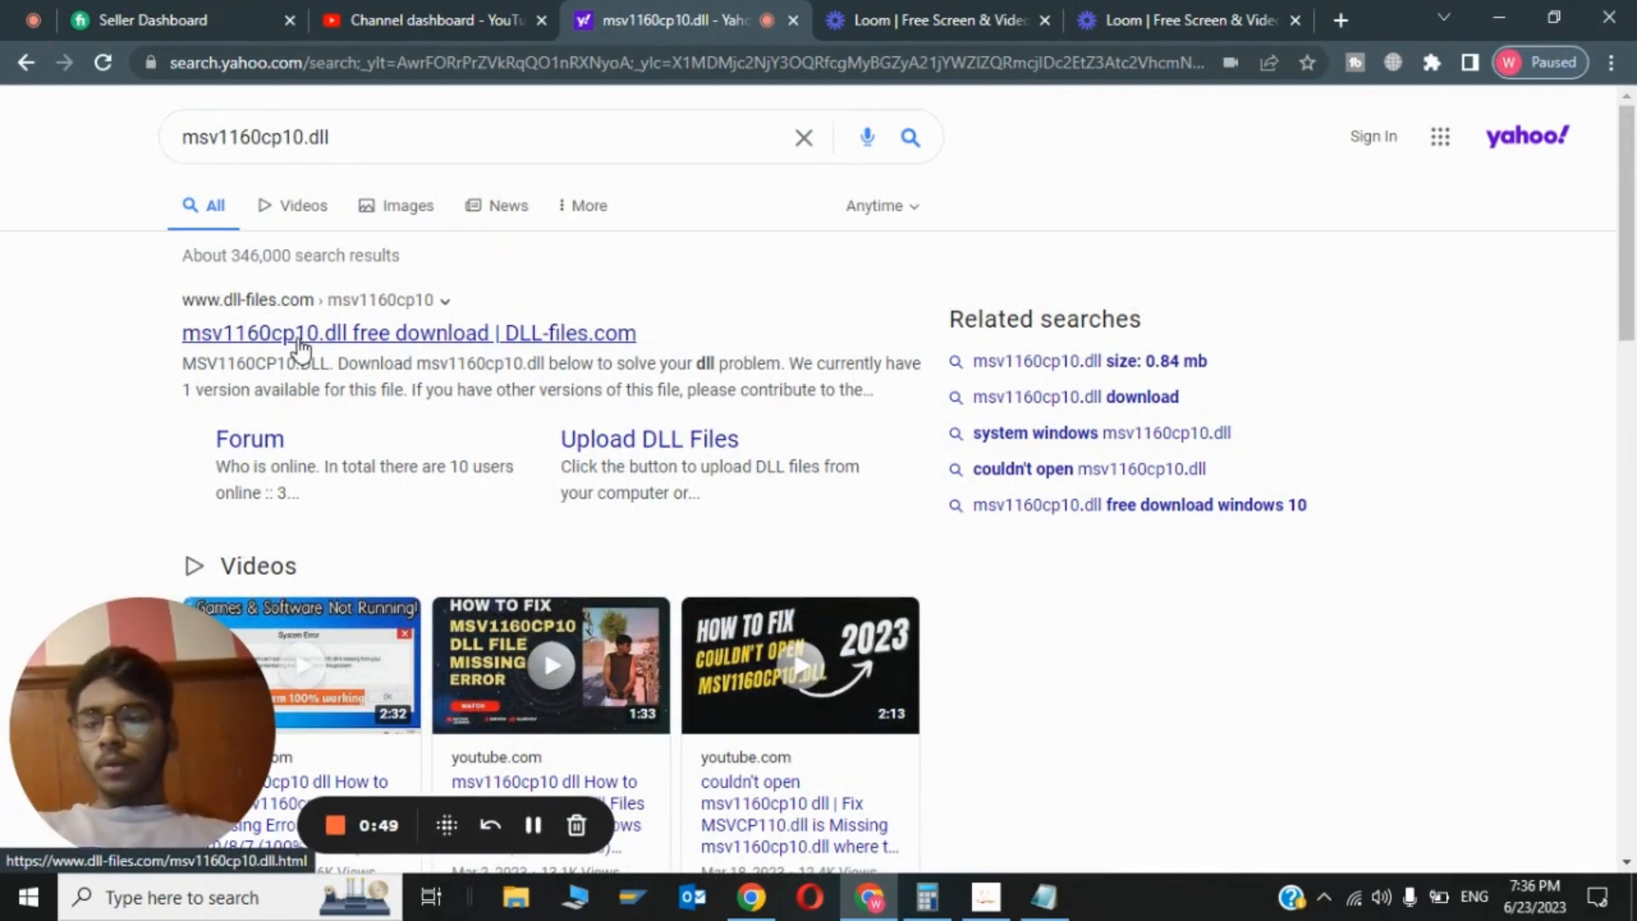
Follow the 'msv1160cp10.dll free download | DLL-files.com' search result.
click(407, 333)
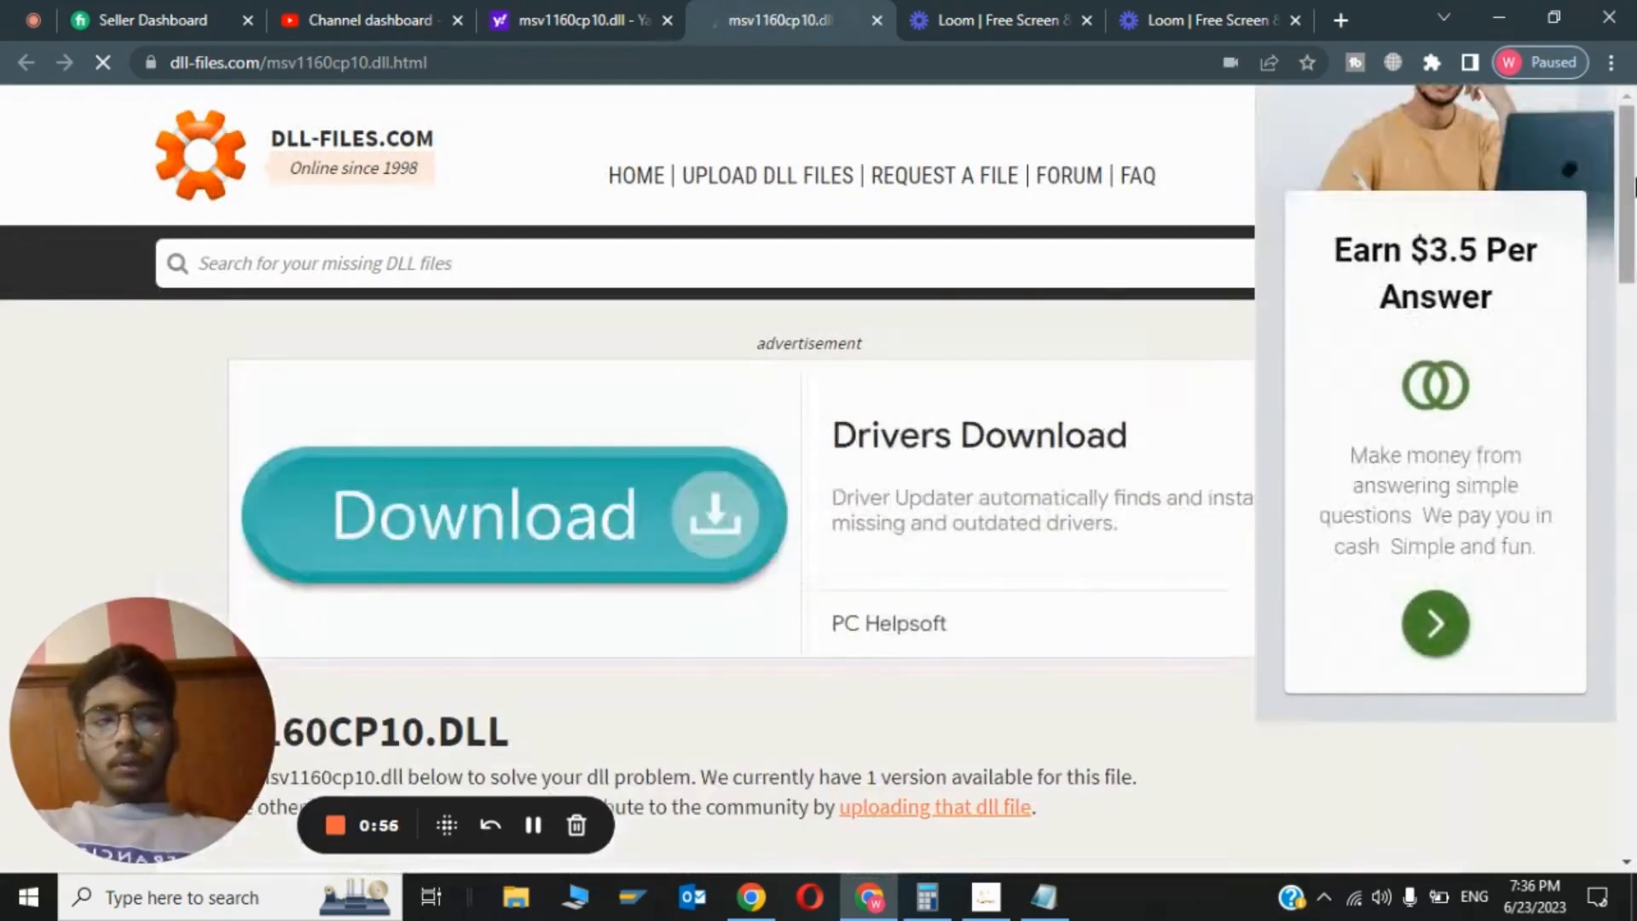
Download the msv1160cp10 (1).zip archive via the orange Download link, dismissing the ad popup.
scroll(down, 3)
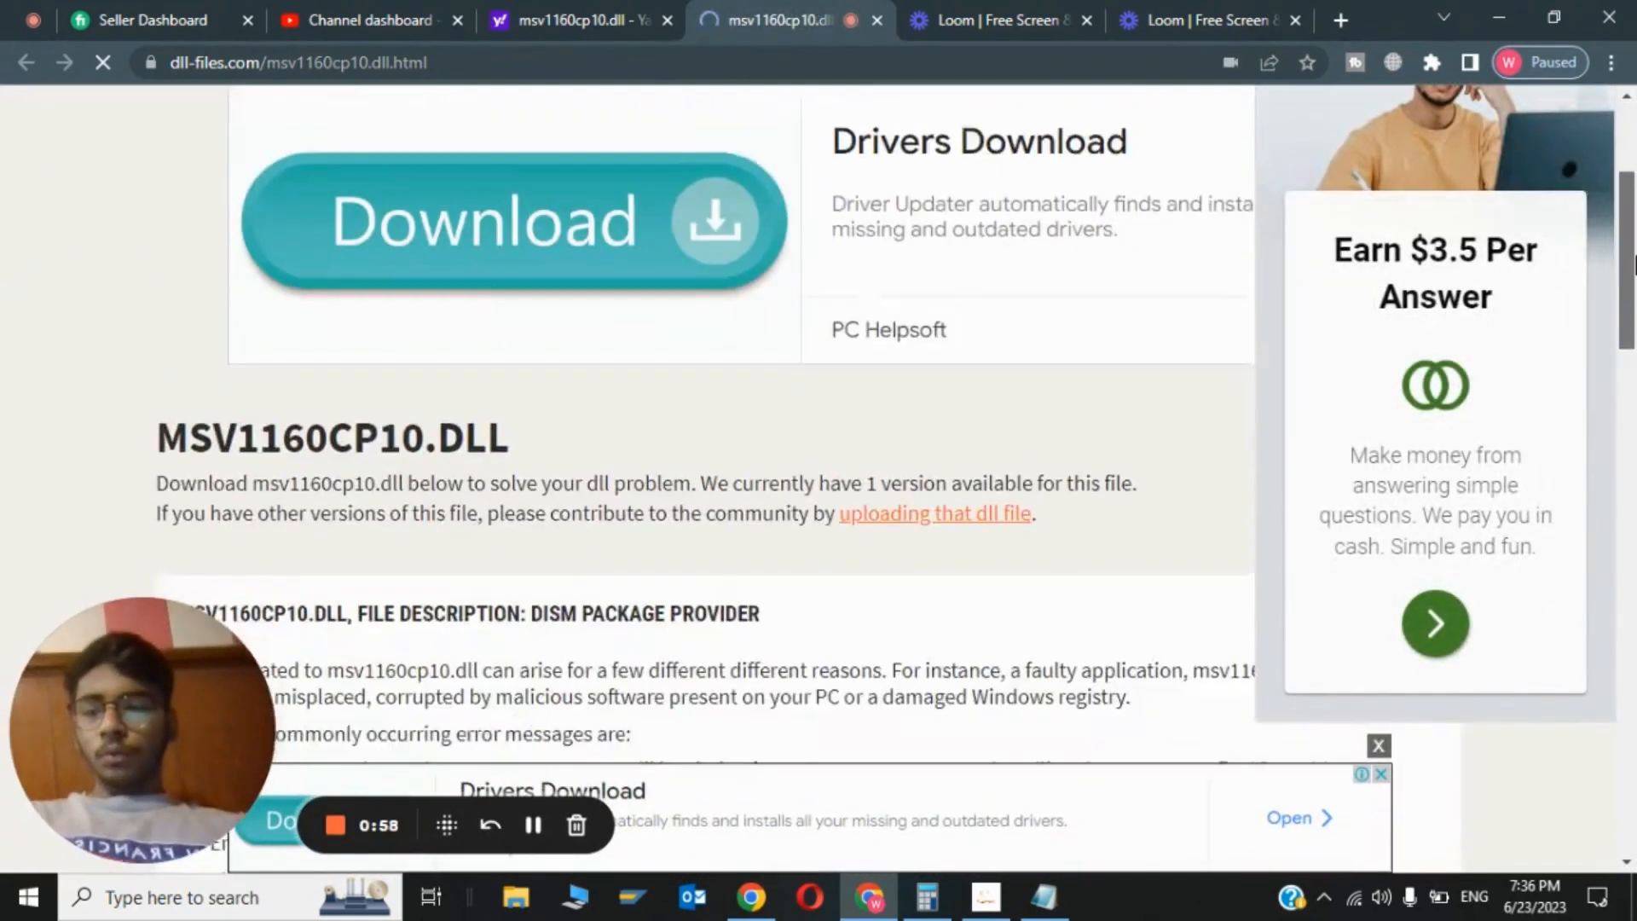
scroll(down, 3)
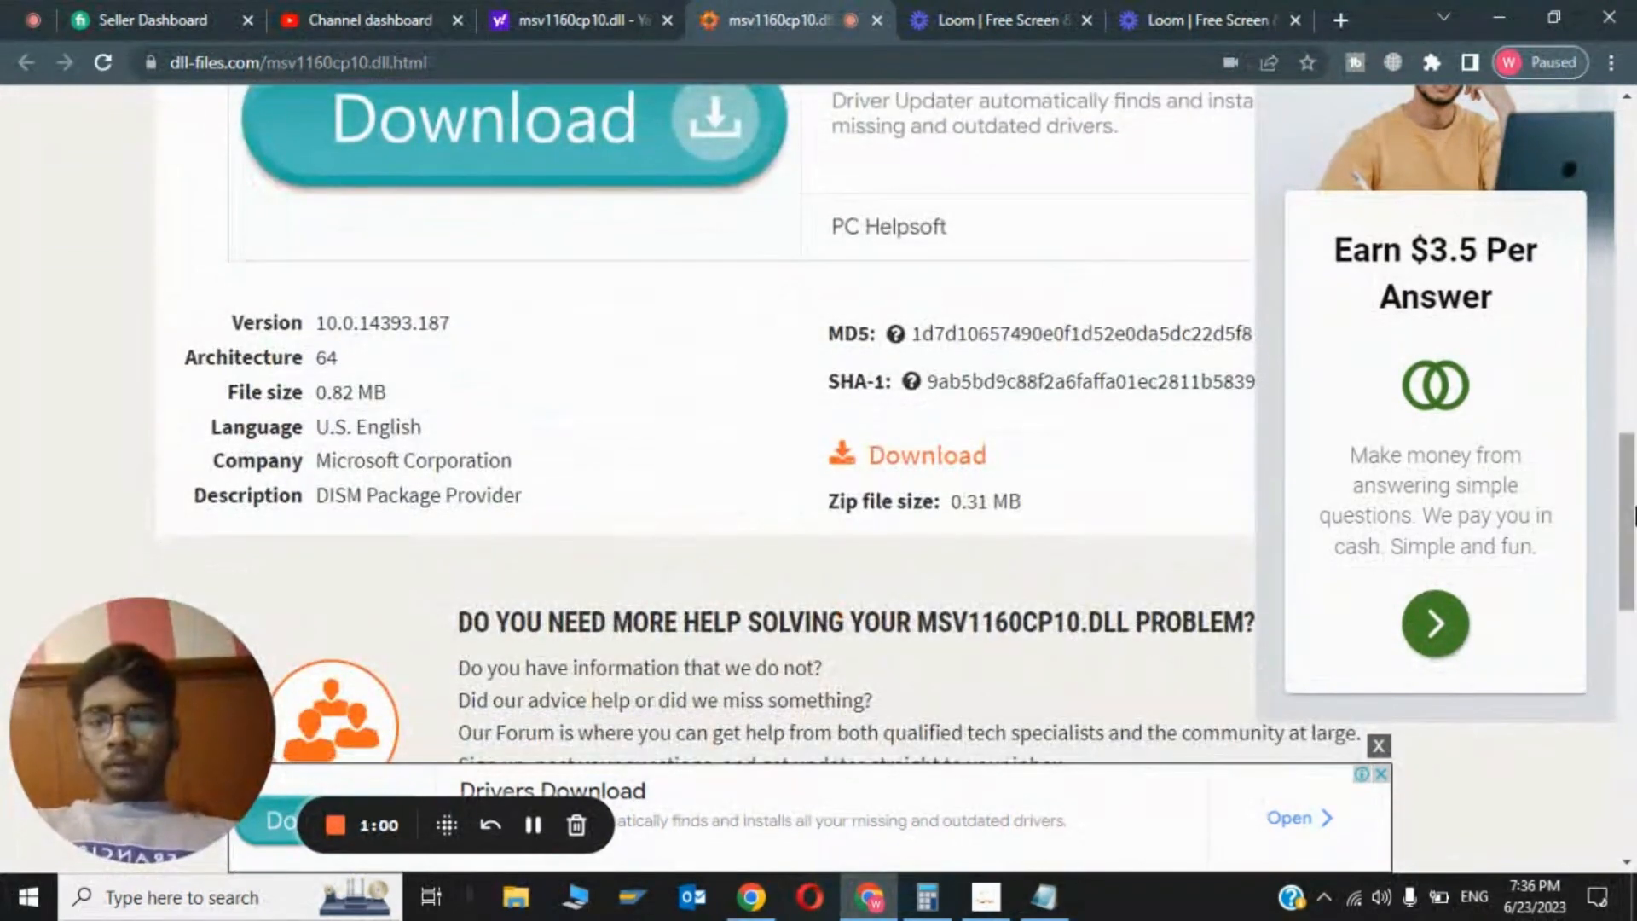
mouse_move(926, 456)
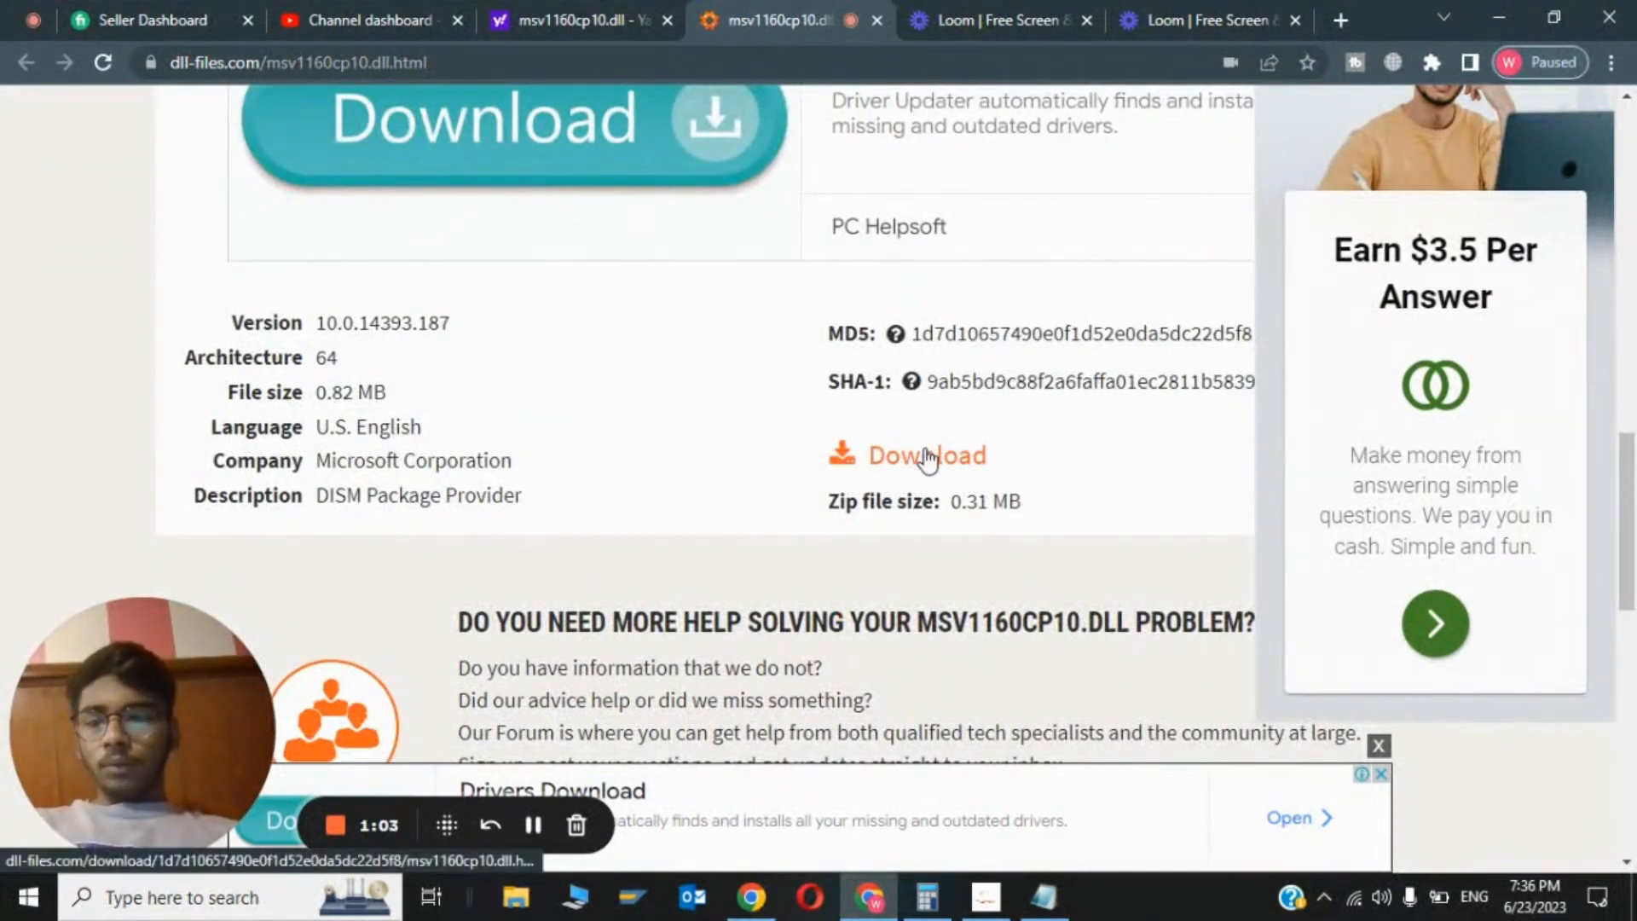
click(926, 456)
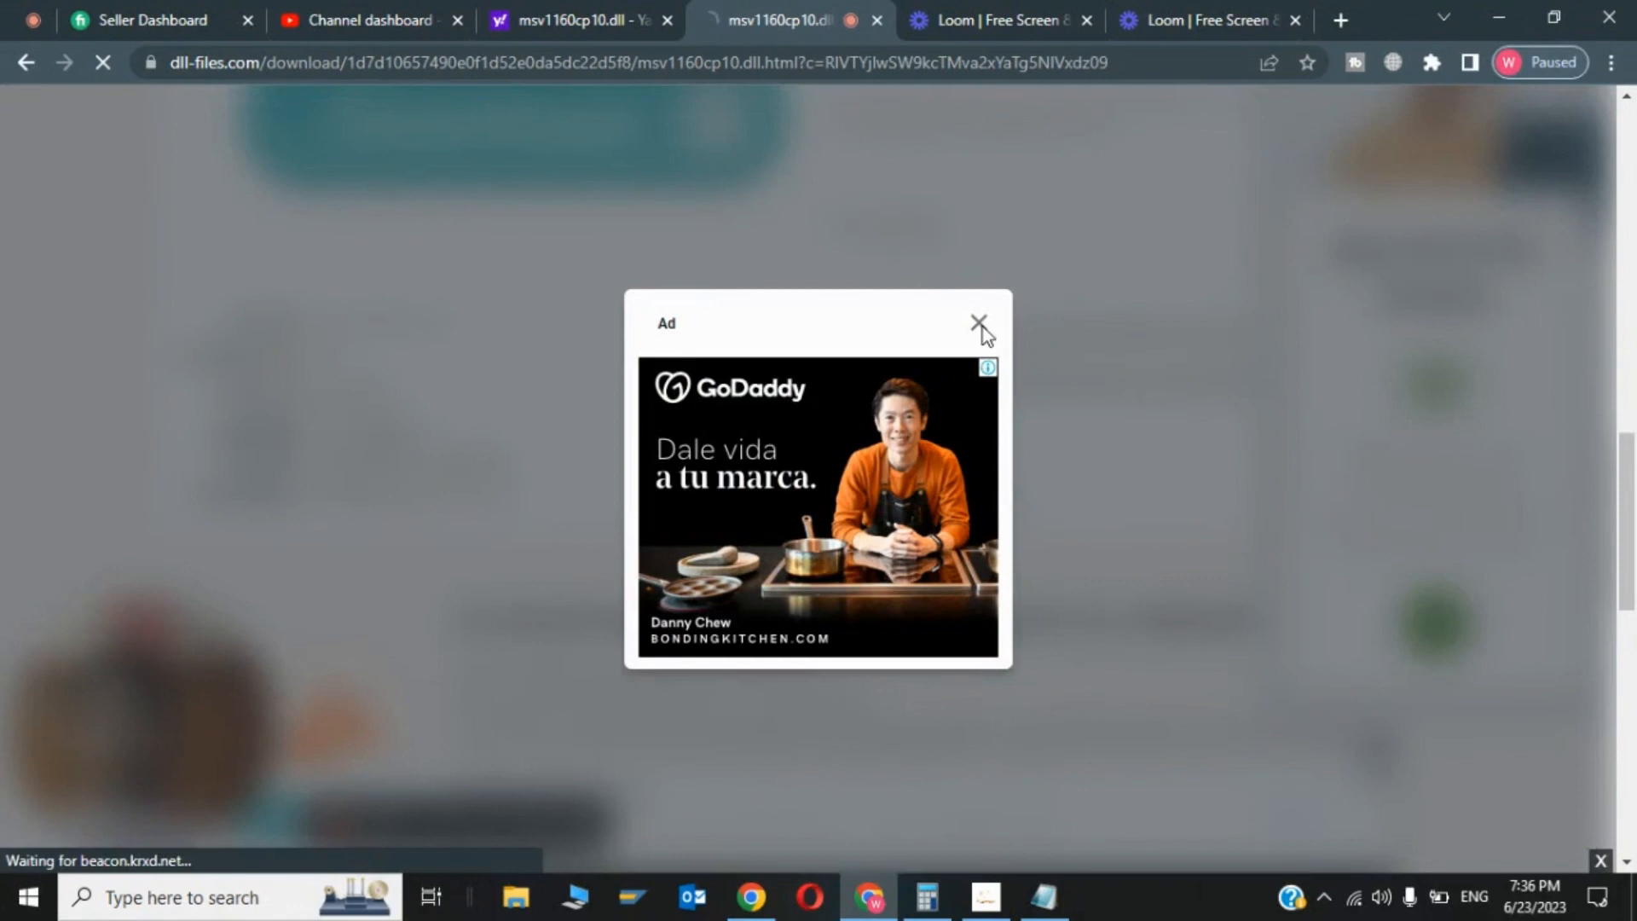
click(977, 322)
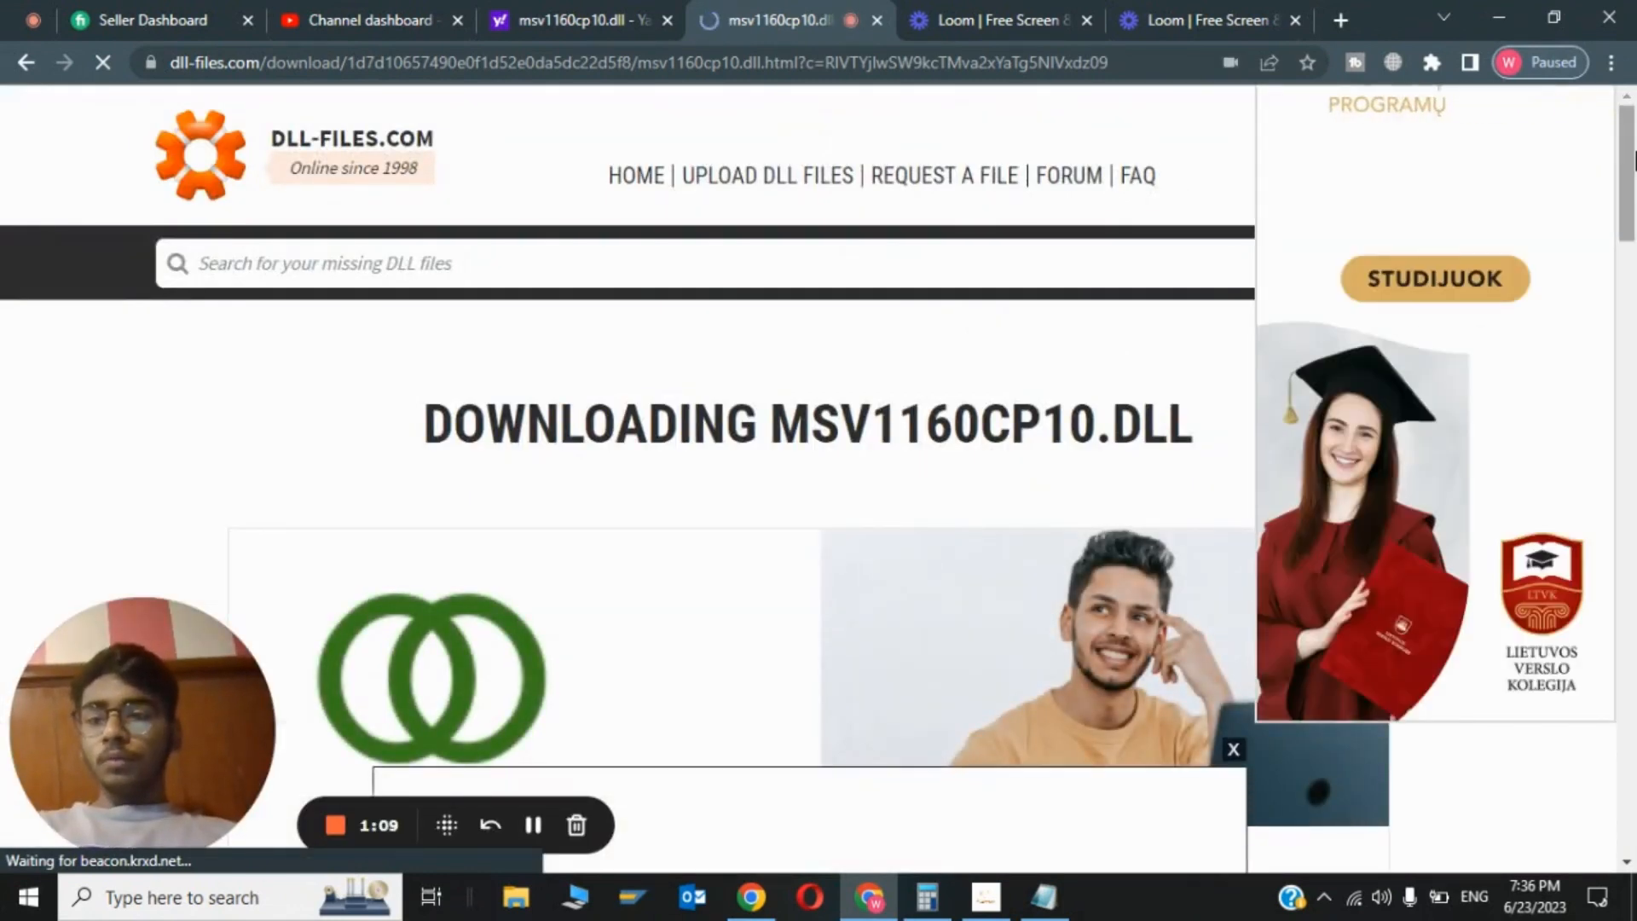
scroll(down, 3)
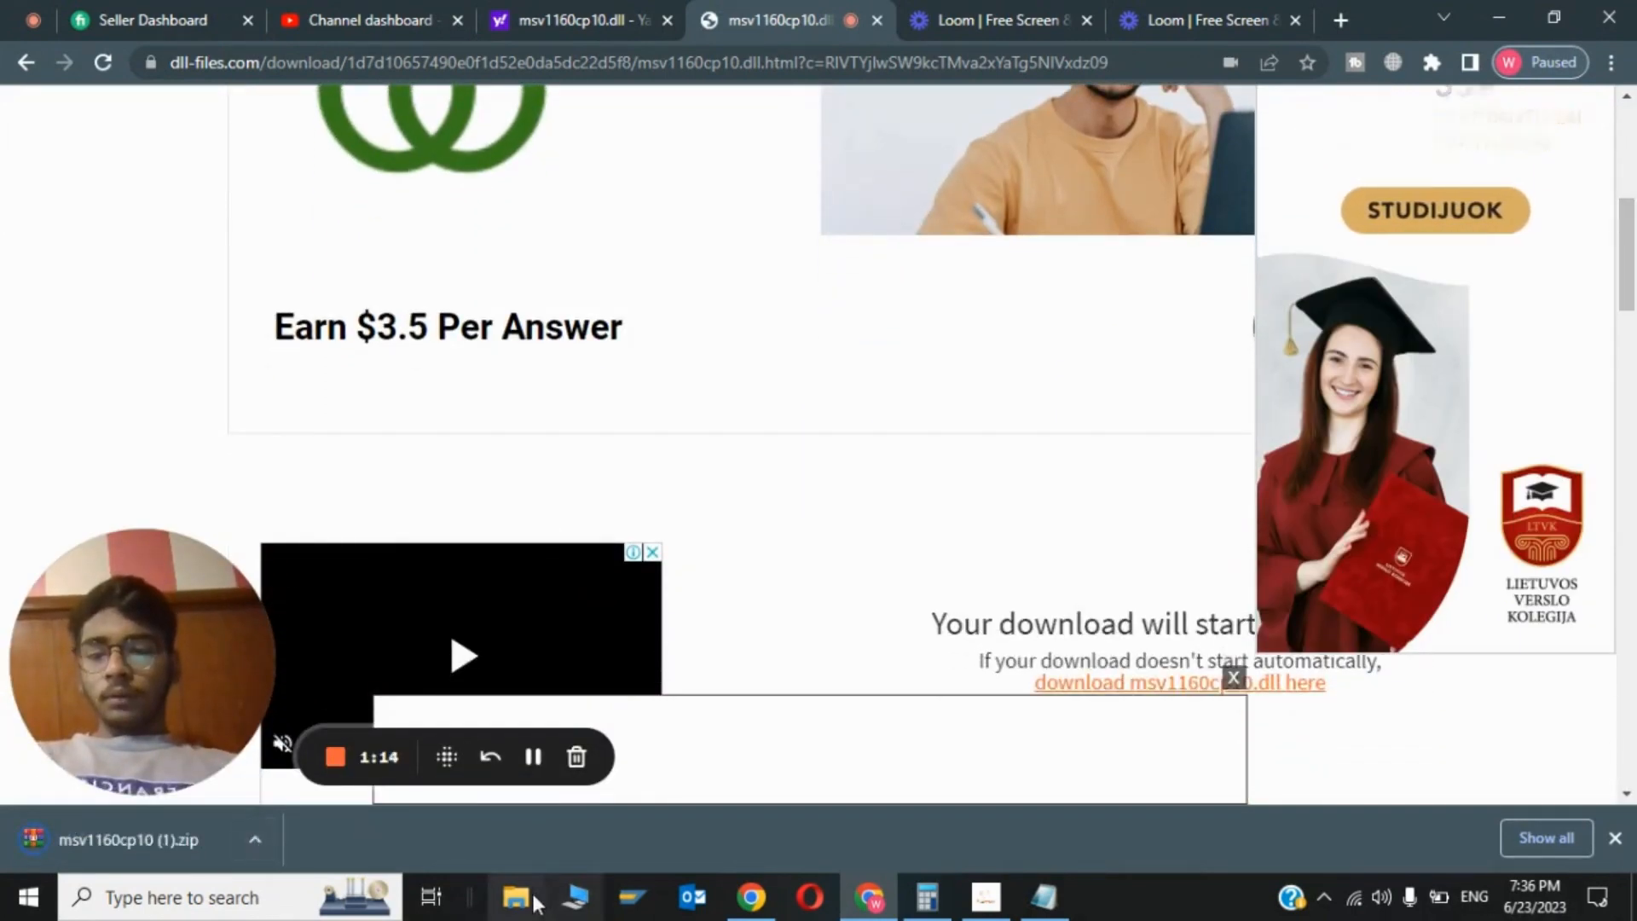
Extract the zip in Downloads with Extract Here and enter the msv1160cp10 (1) folder.
click(515, 897)
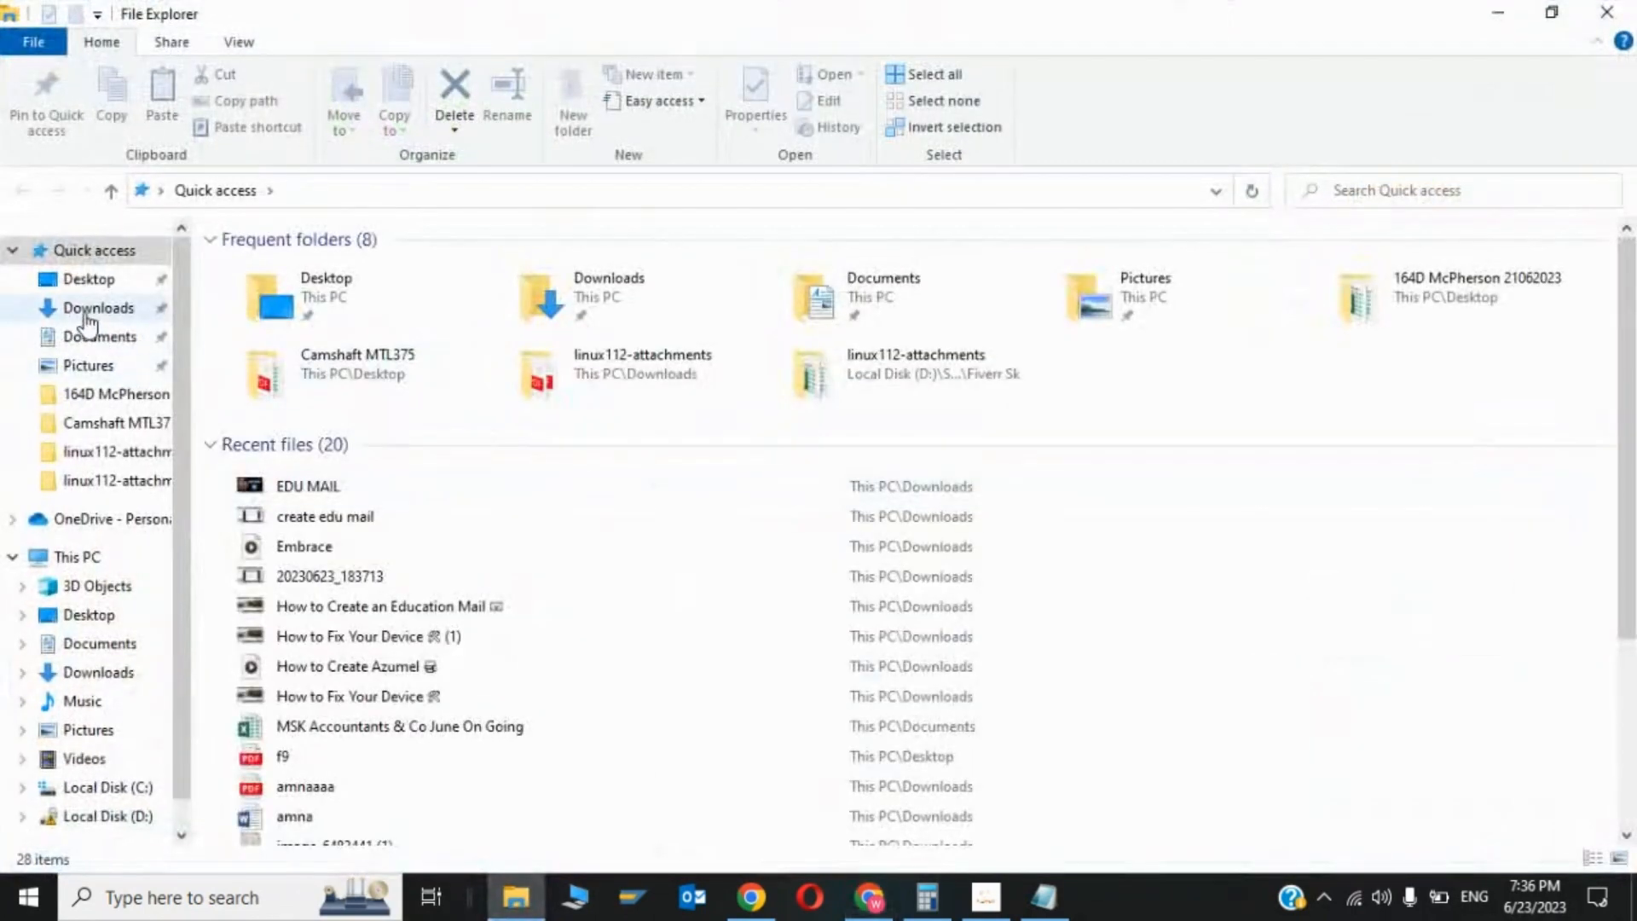
click(99, 306)
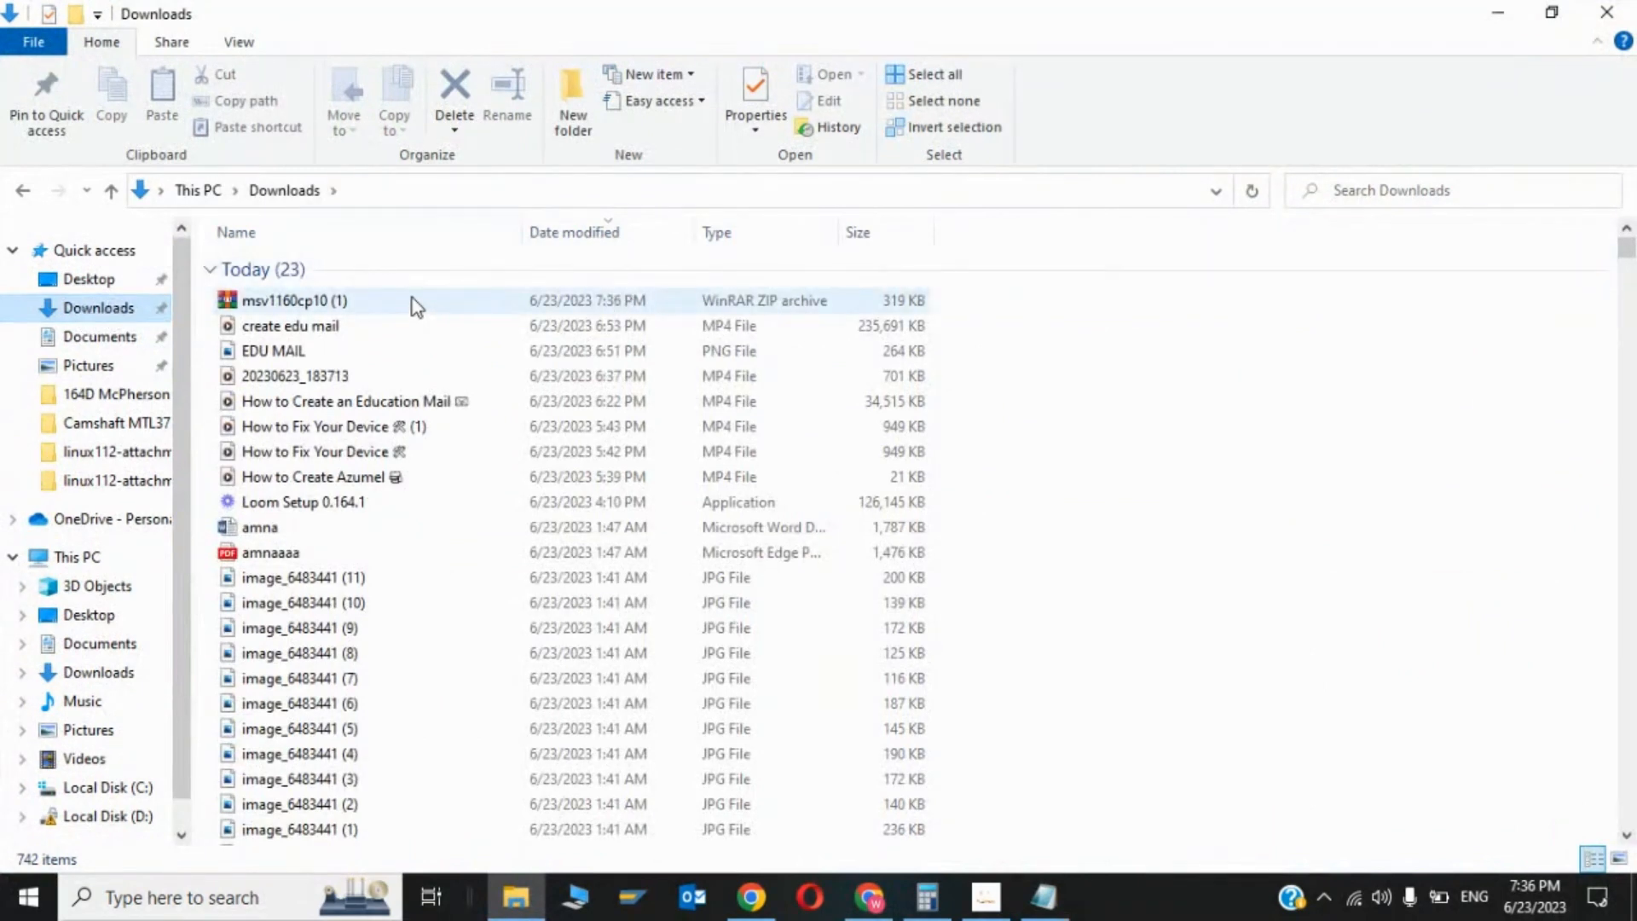
right_click(293, 301)
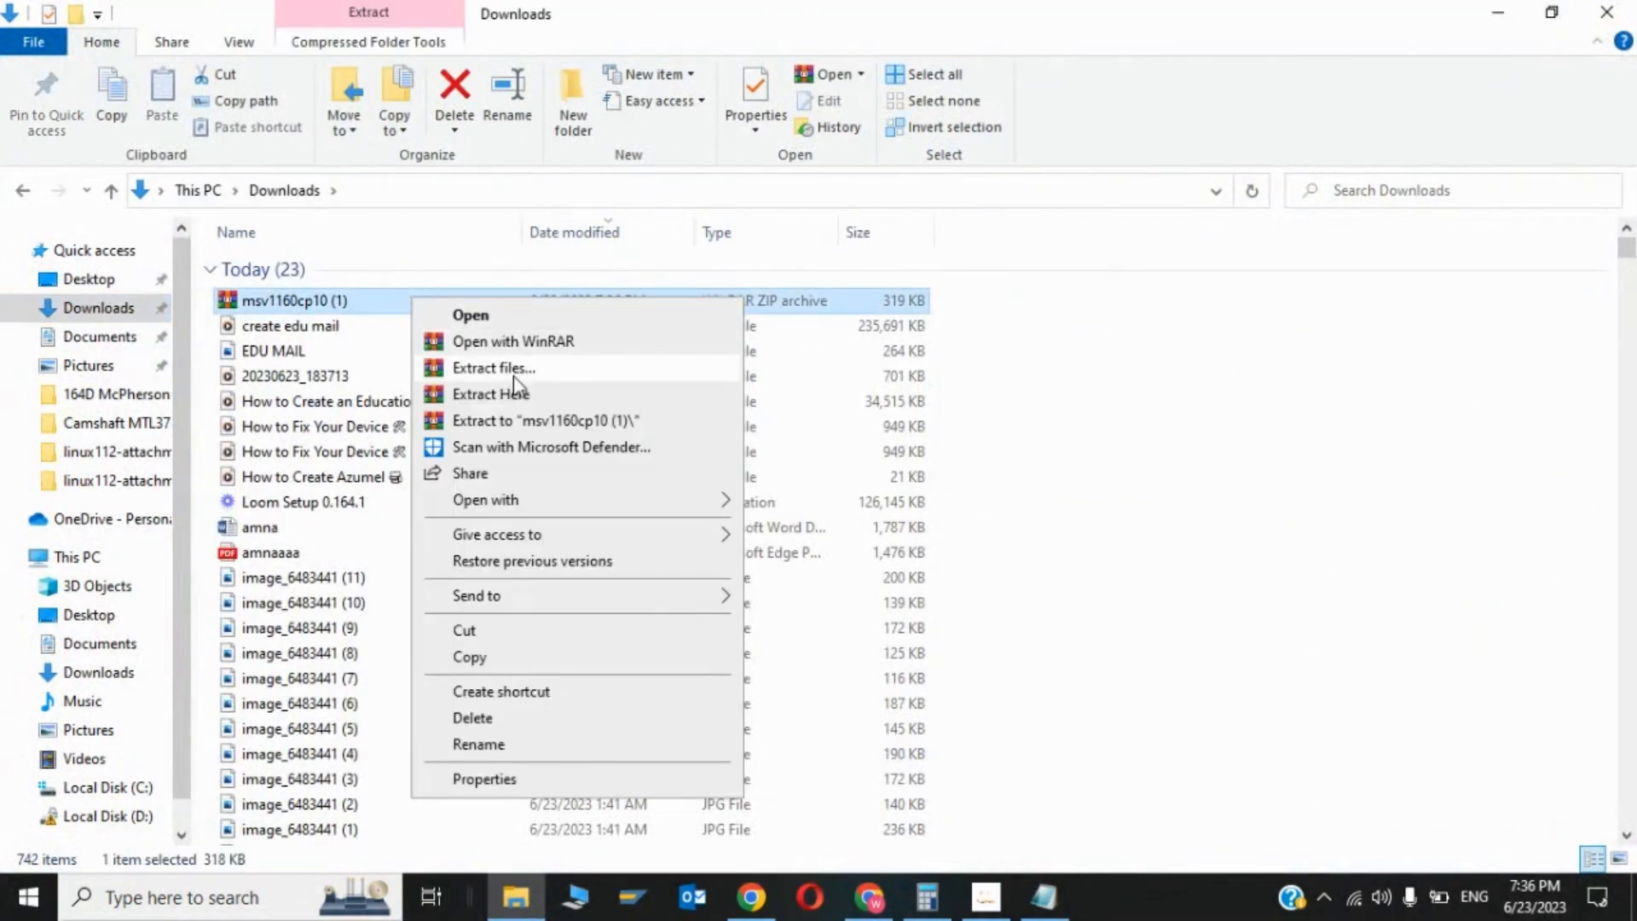
click(491, 393)
text(msv1160cp10.dll)
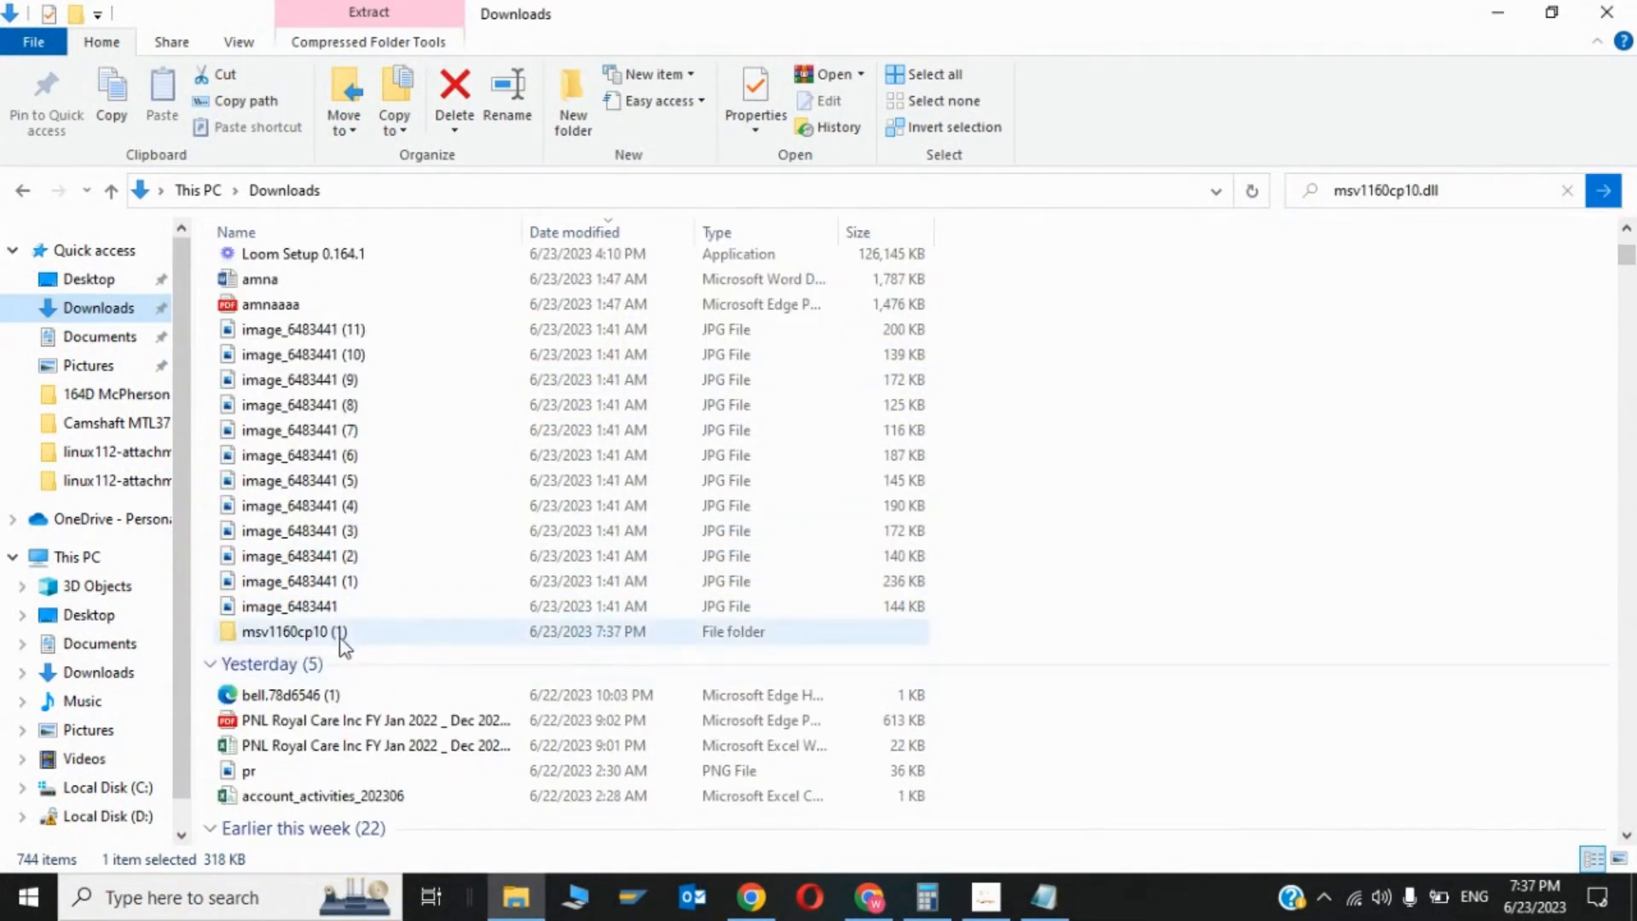
double_click(286, 631)
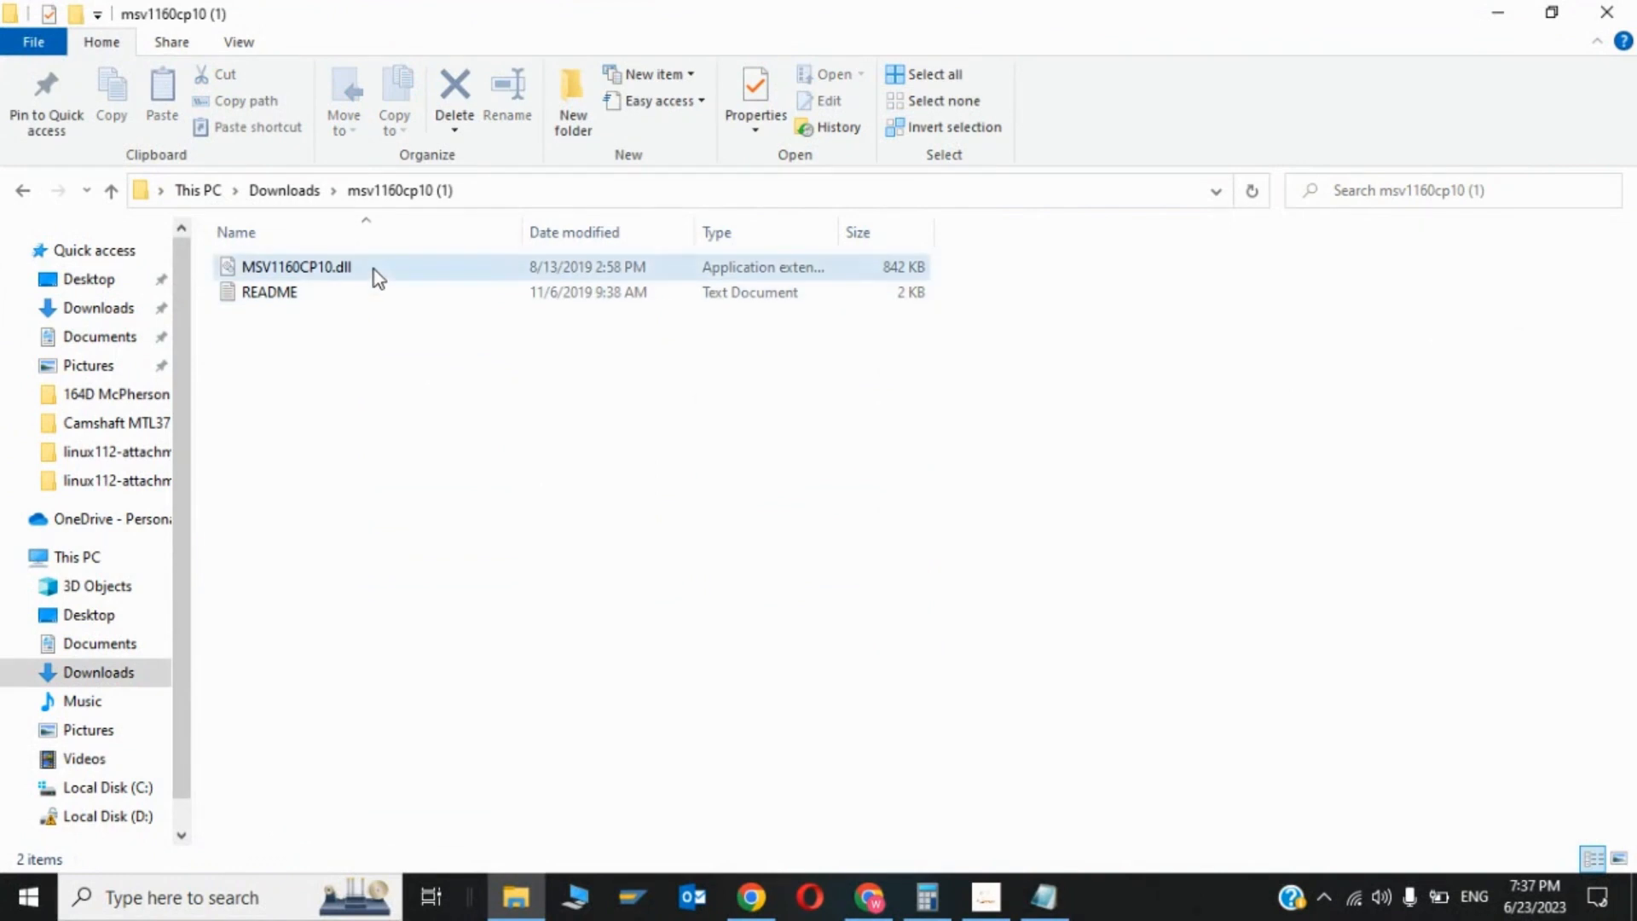
Copy MSV1160CP10.dll and navigate to C:\Windows\SysWOW64.
right_click(295, 266)
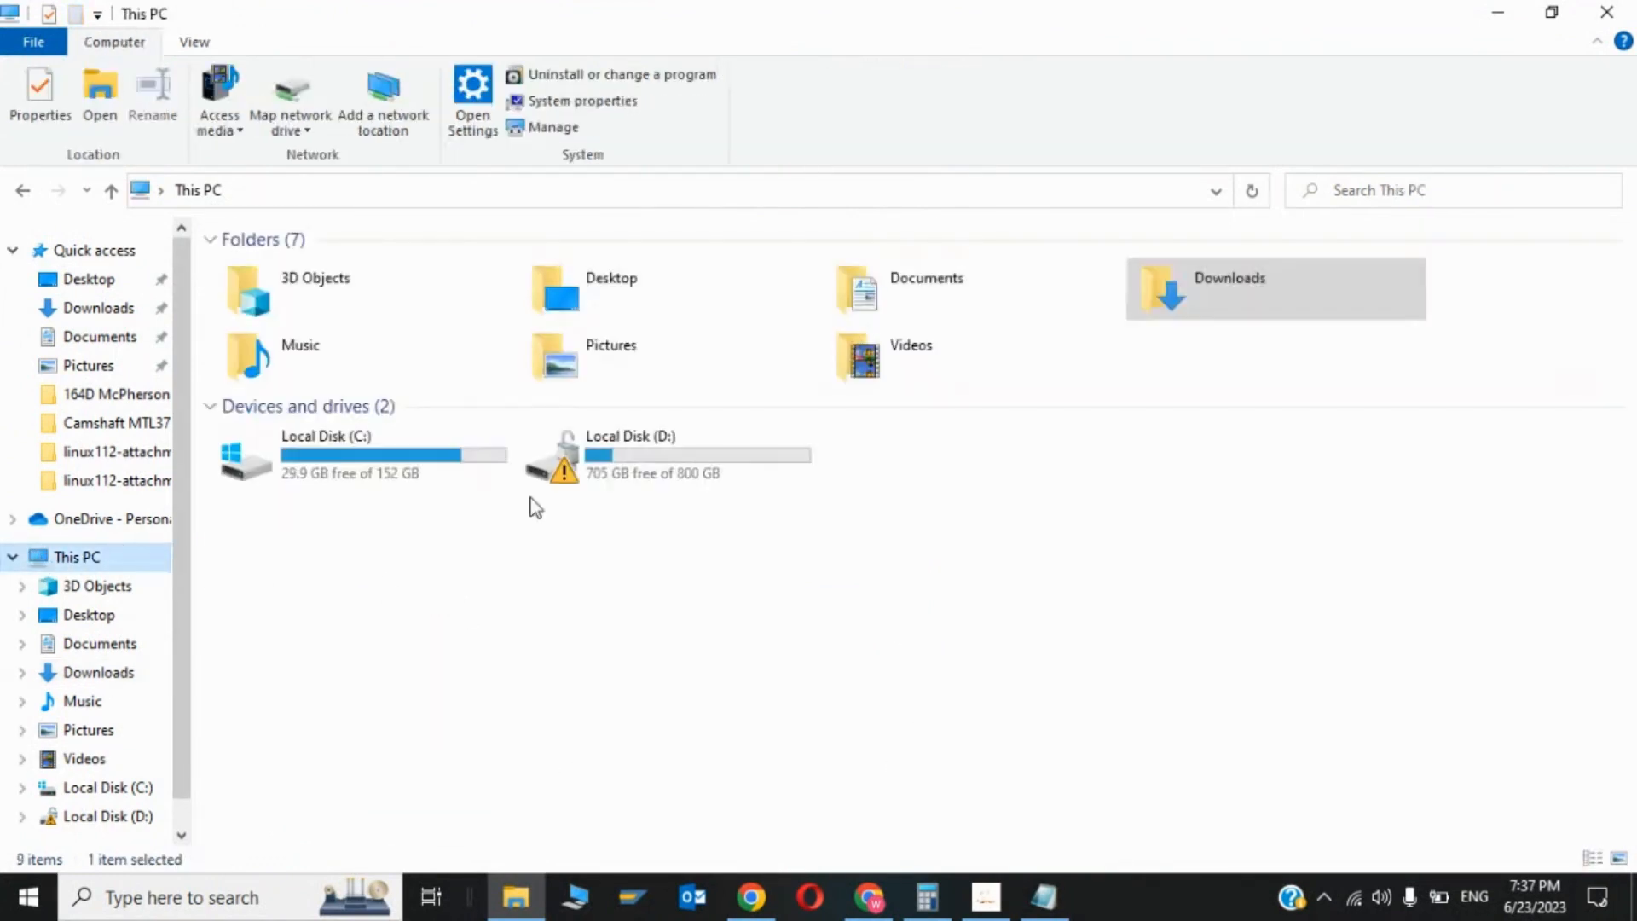
double_click(324, 453)
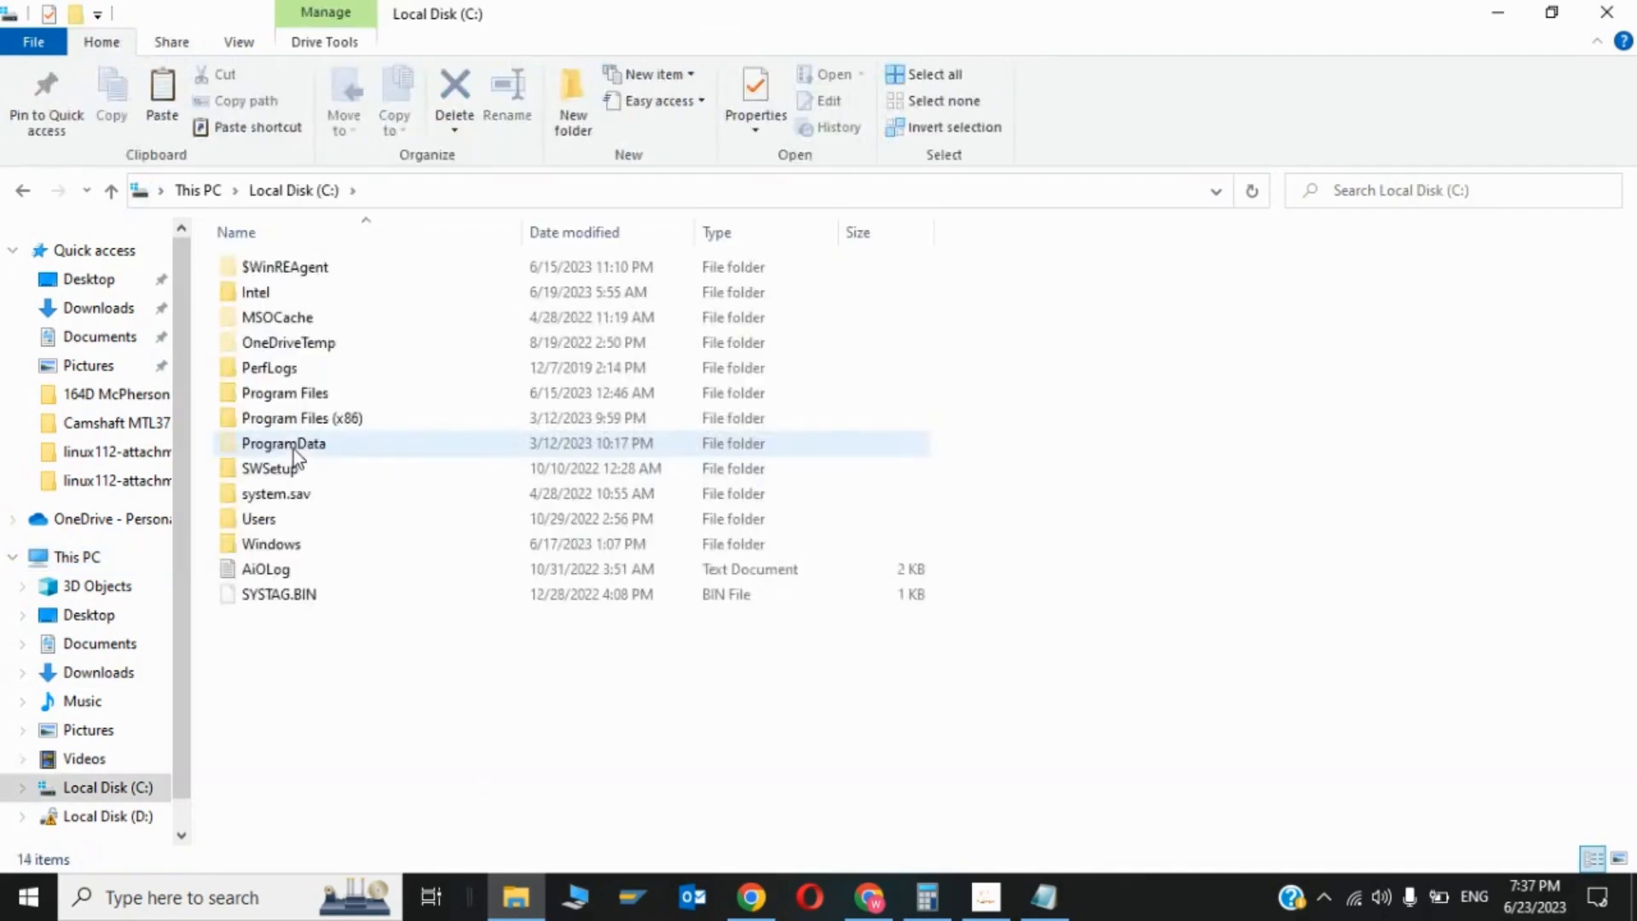
double_click(271, 542)
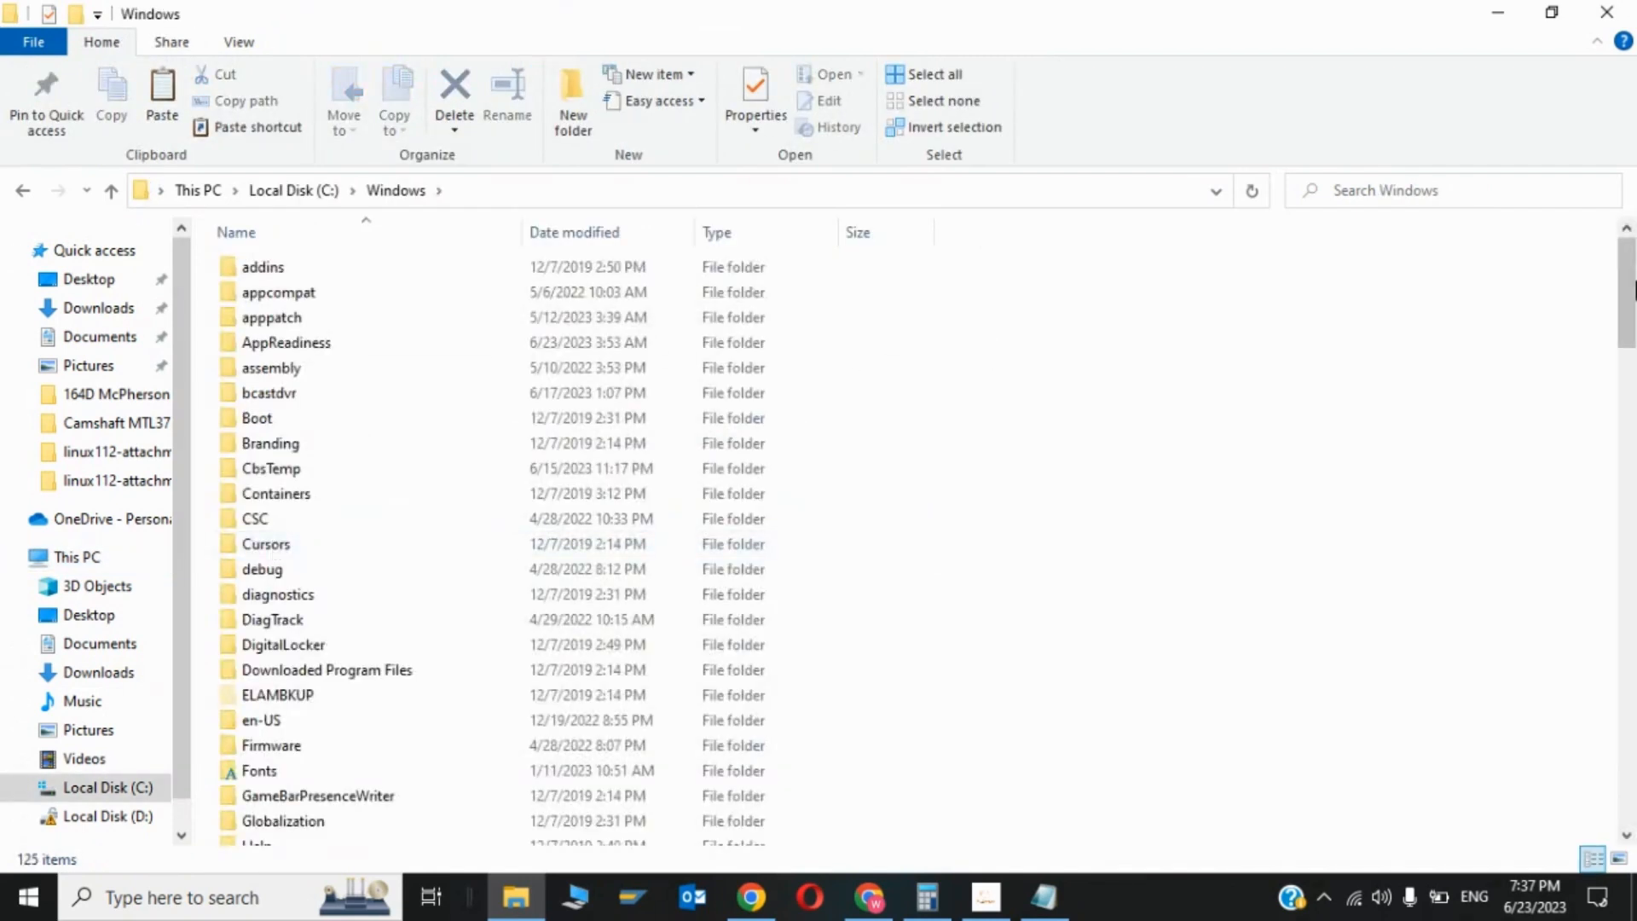
scroll(down, 3)
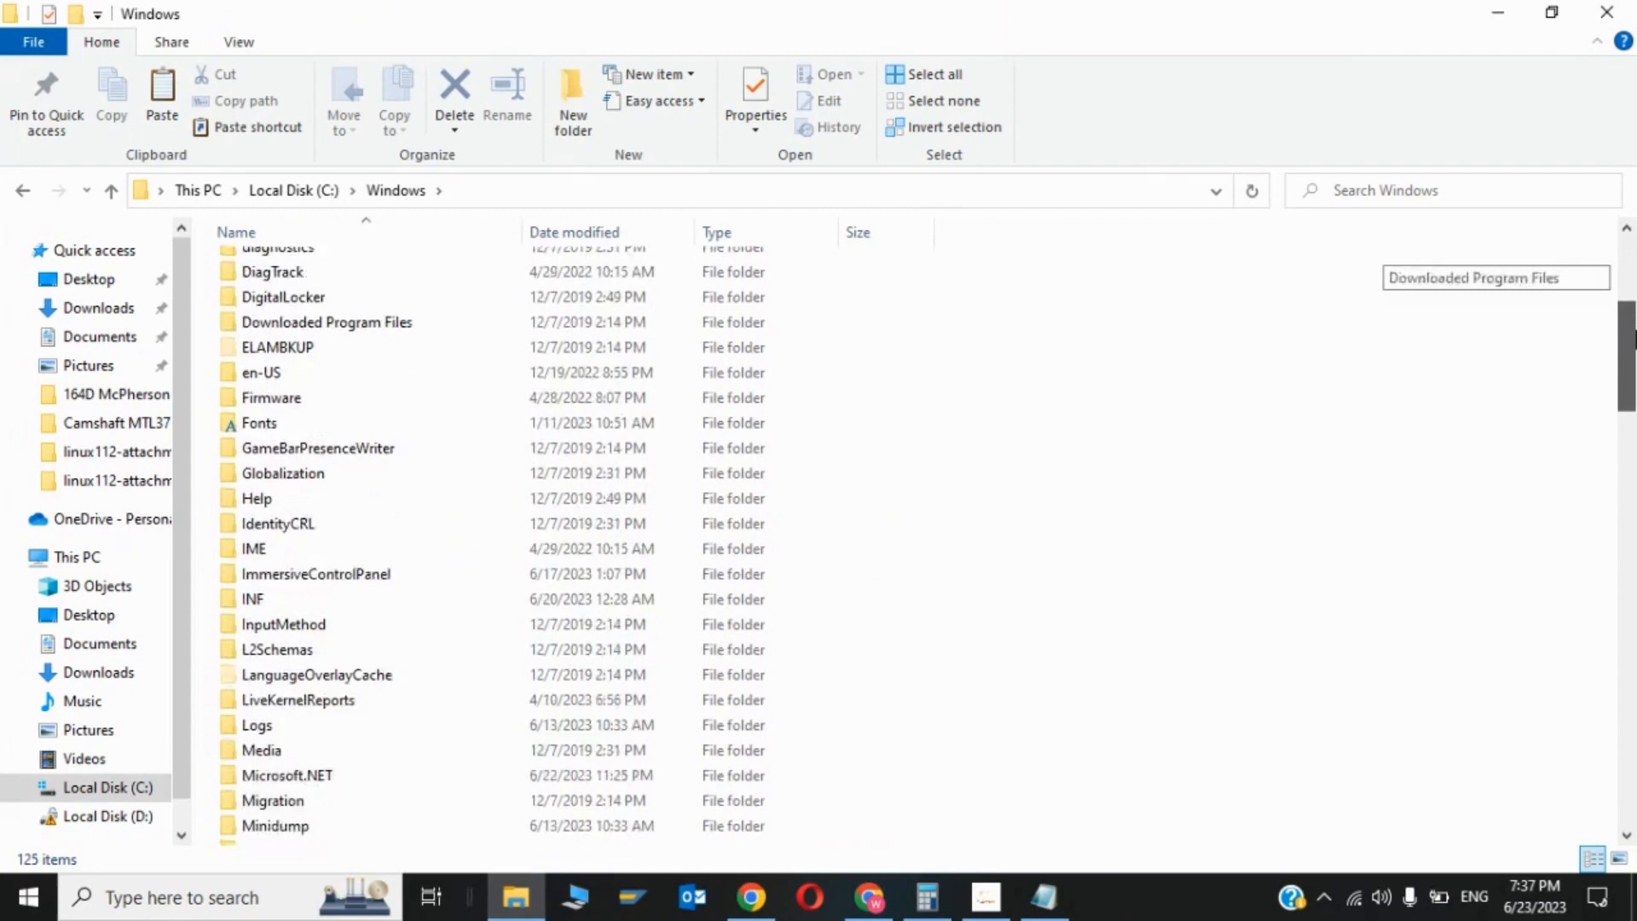
scroll(down, 3)
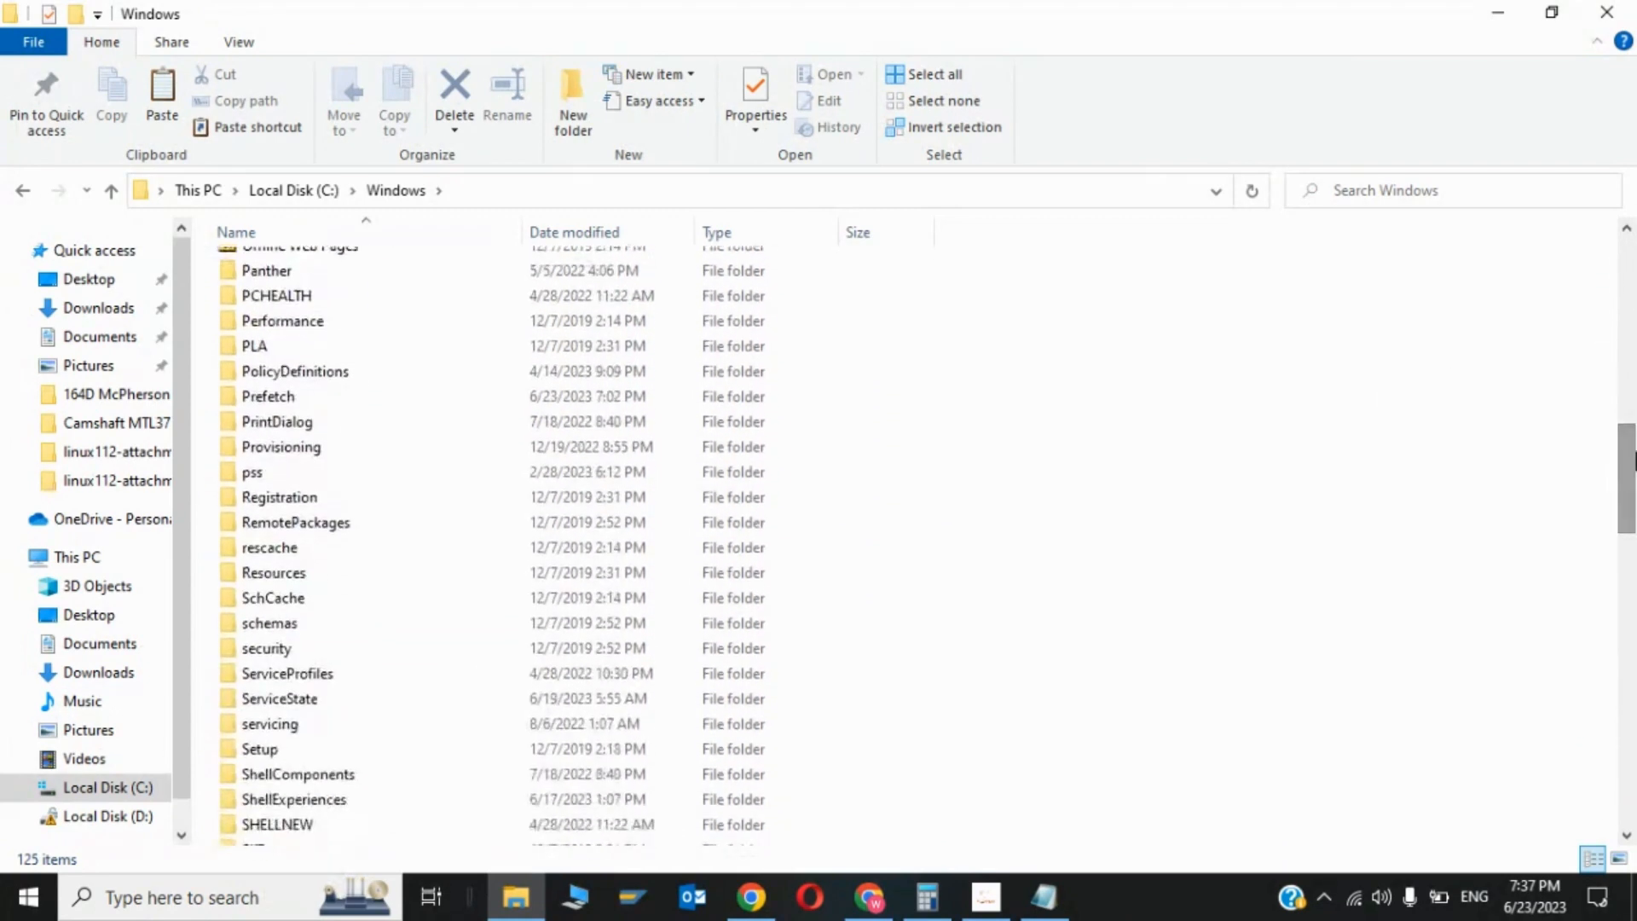
scroll(down, 3)
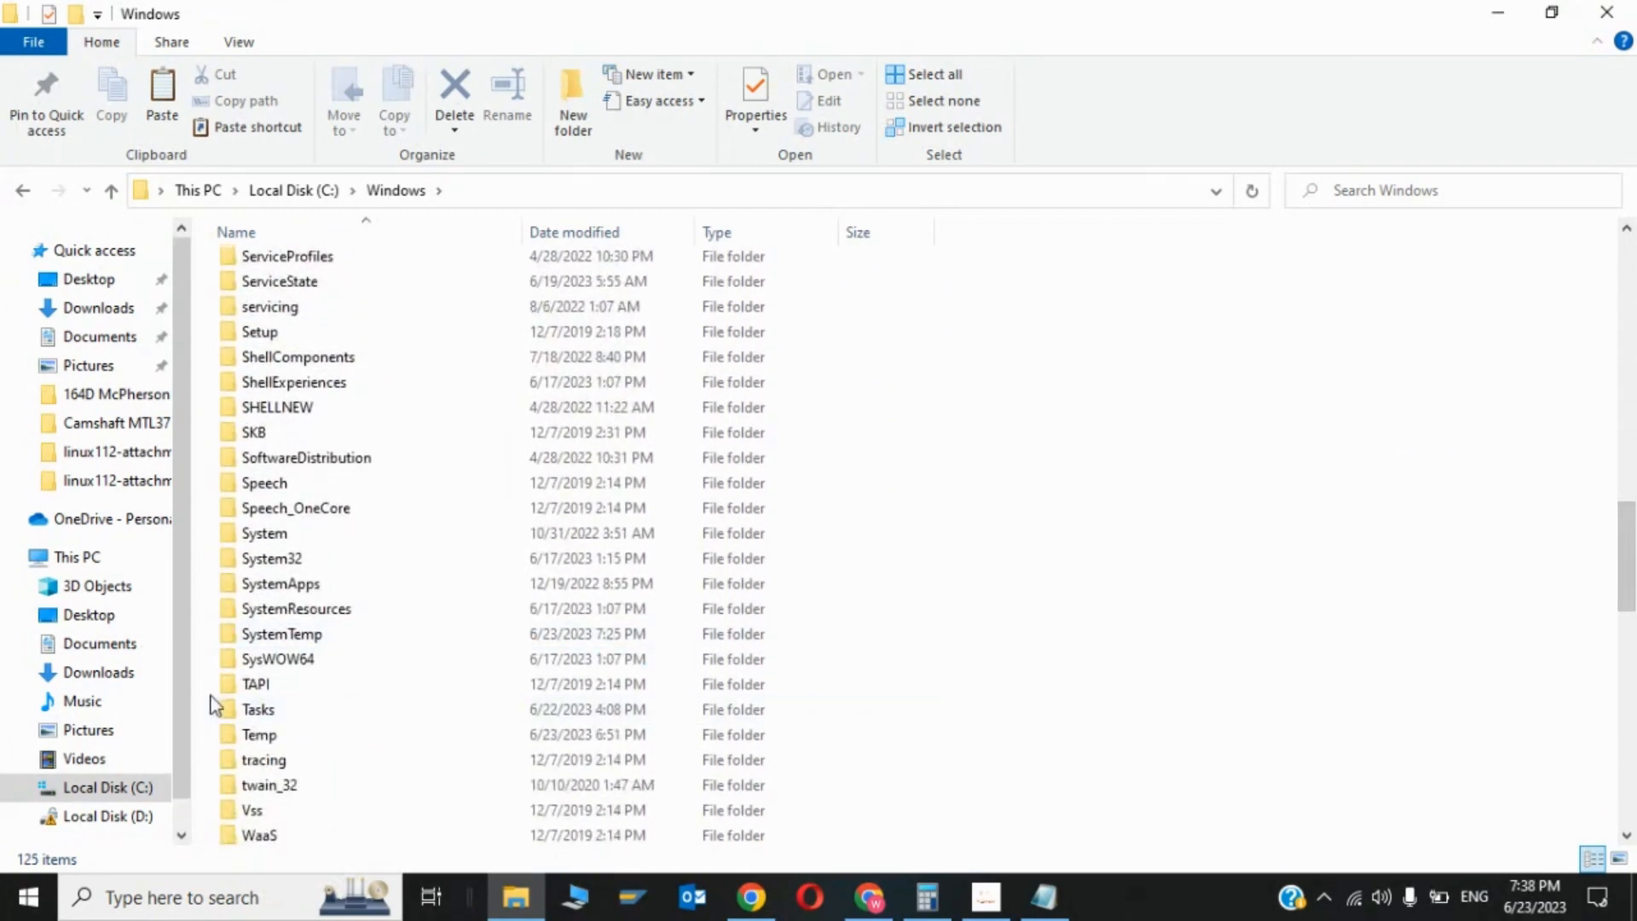
mouse_move(278, 658)
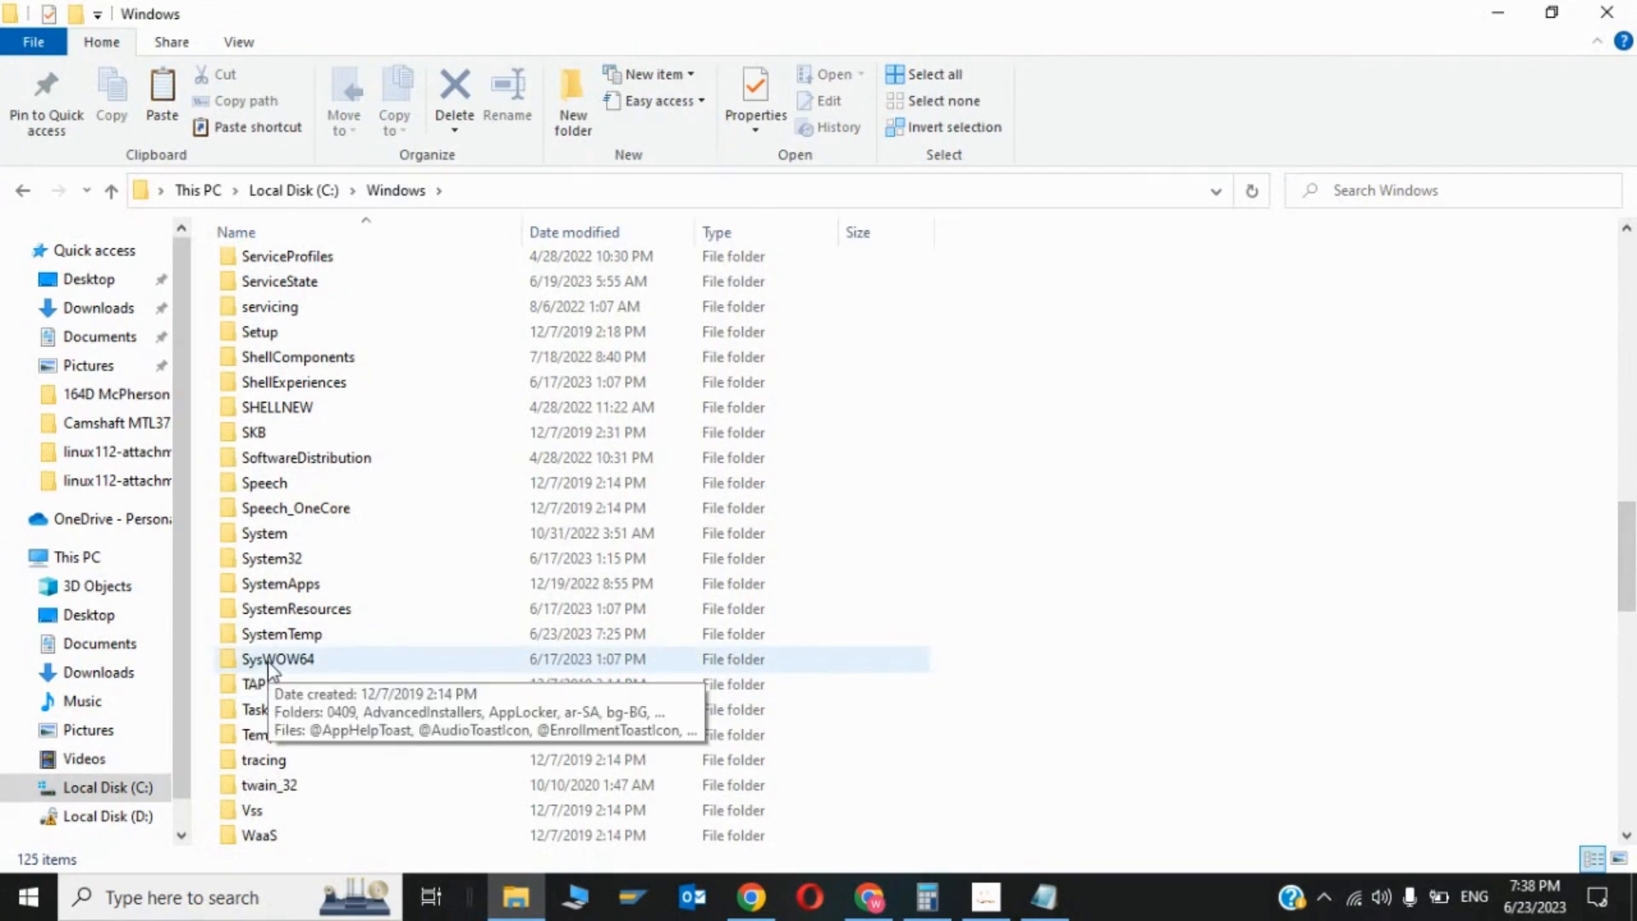
double_click(278, 659)
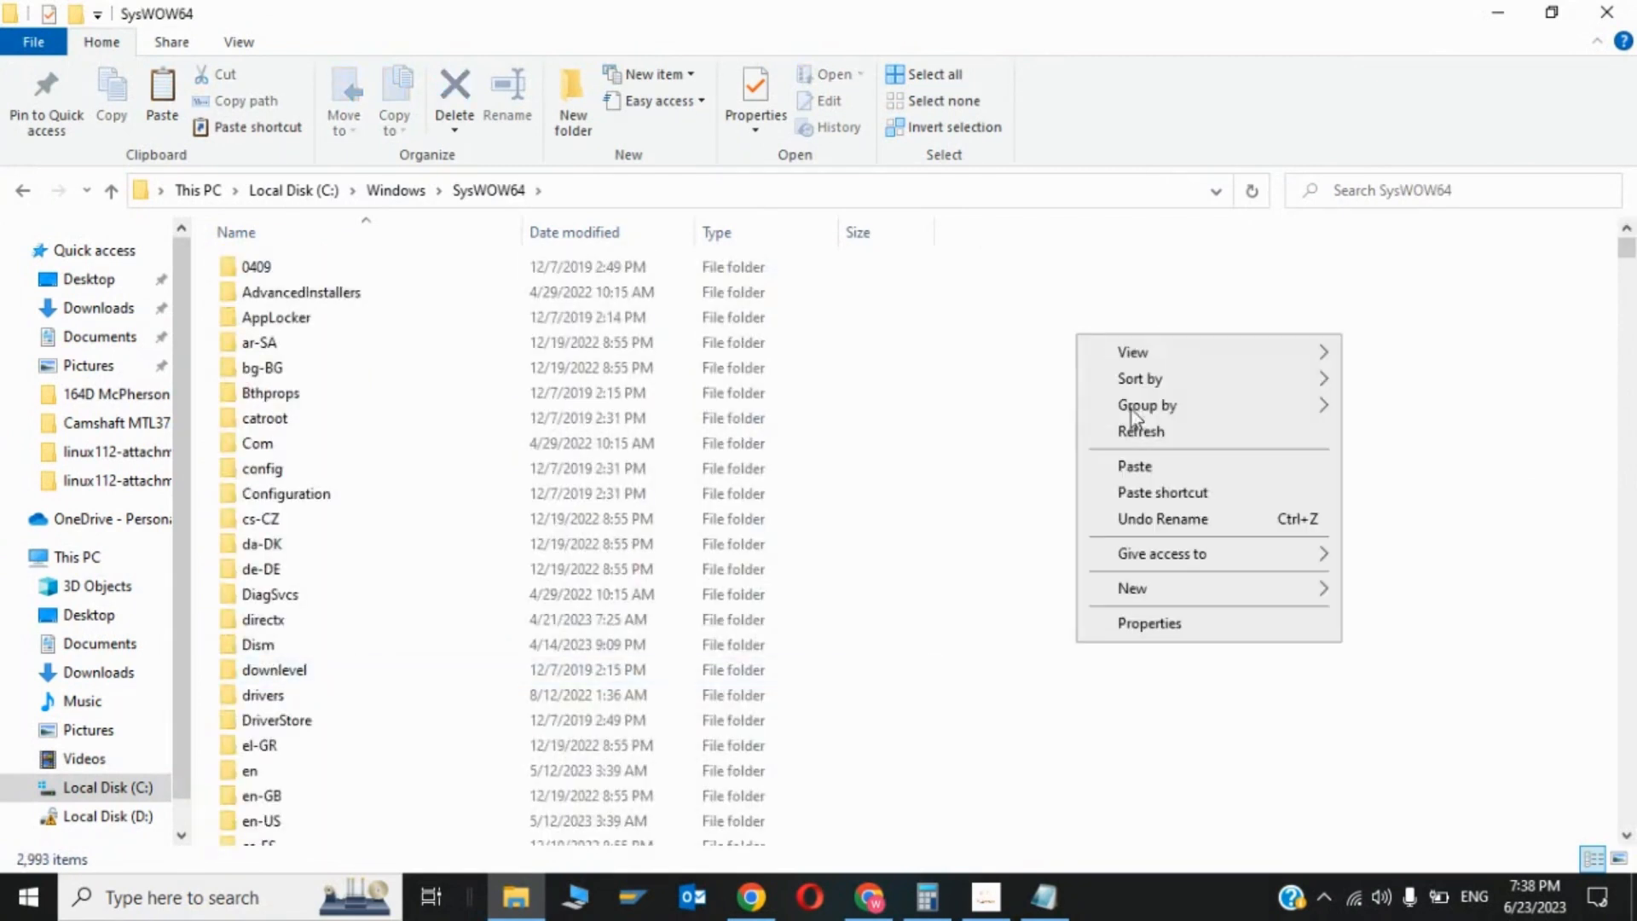
Paste the dll into SysWOW64 with administrator permission and return to Local Disk (C:).
click(1135, 465)
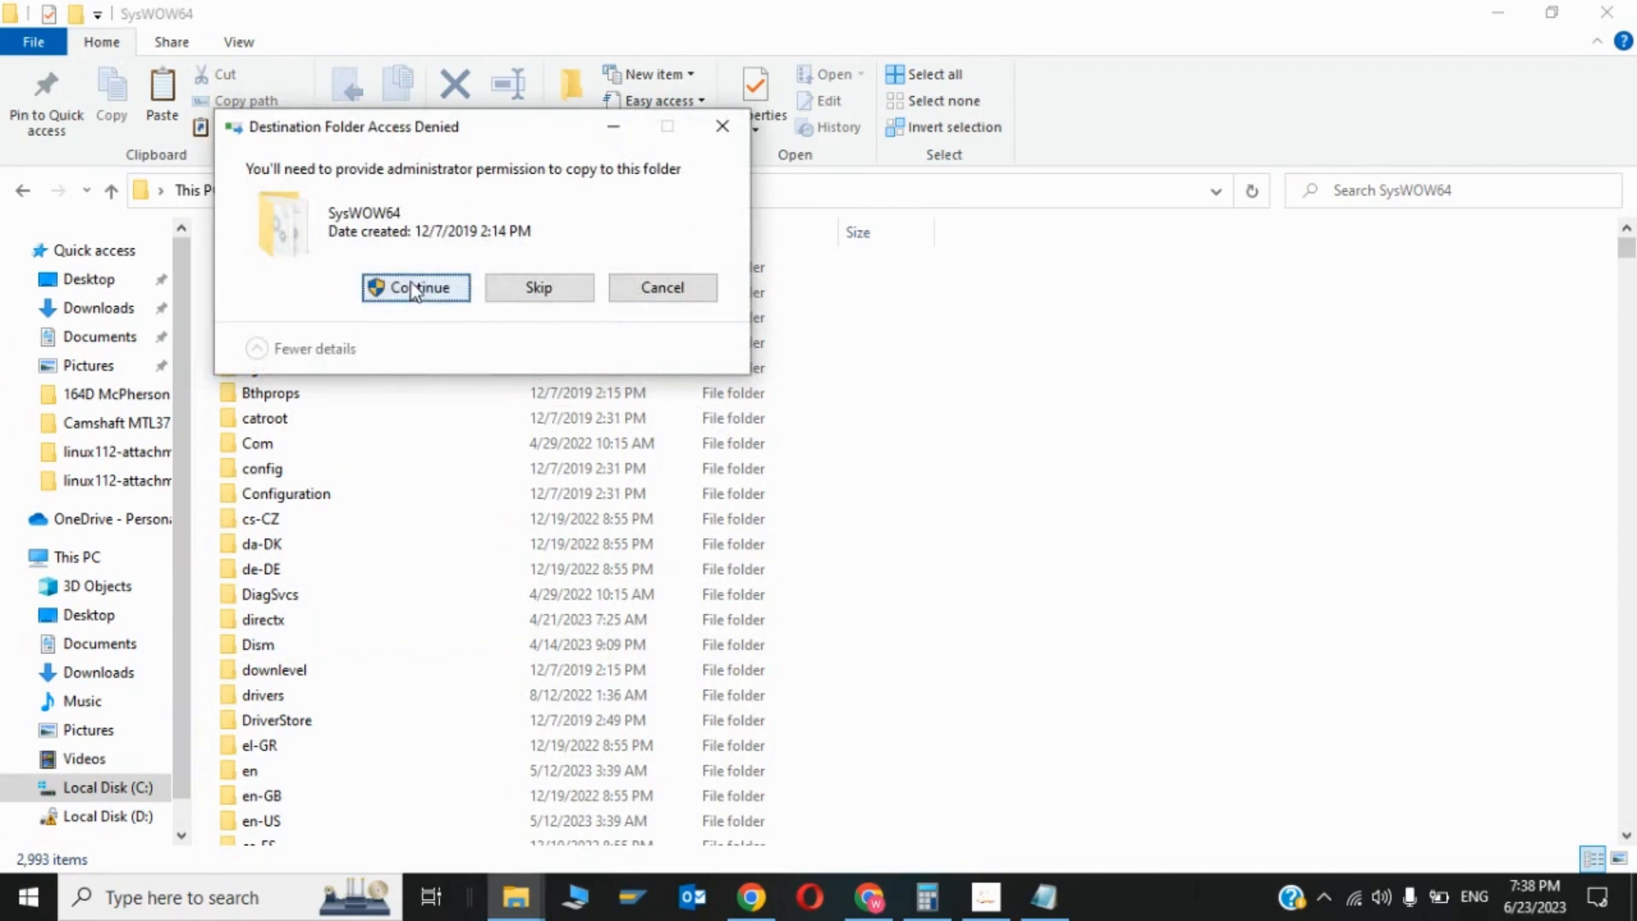
click(415, 287)
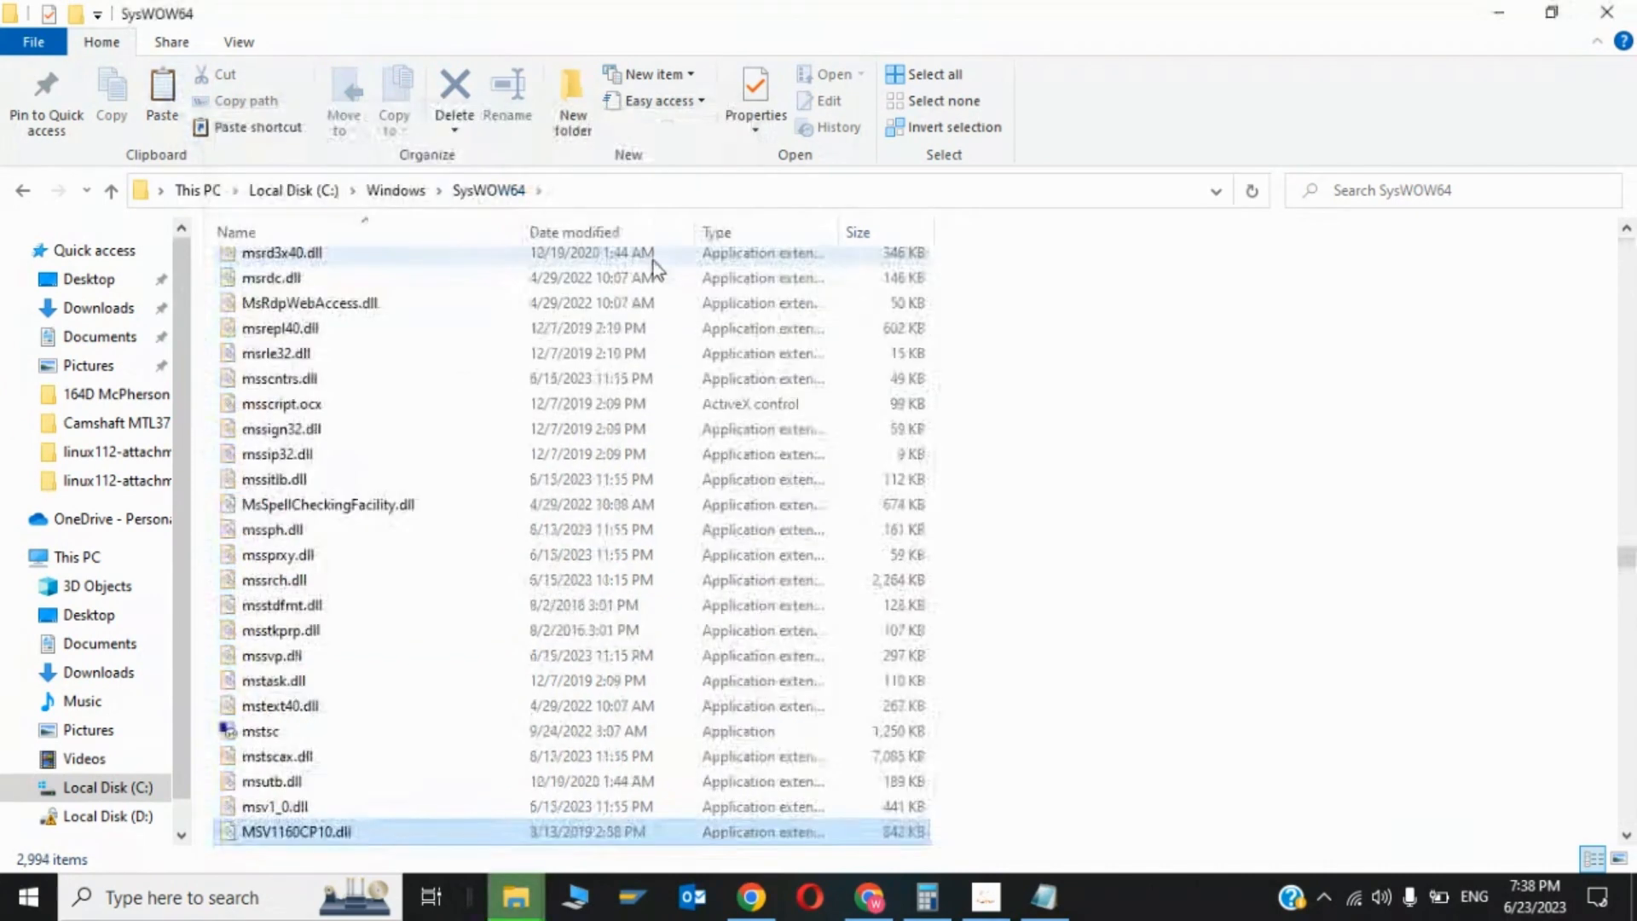
click(295, 831)
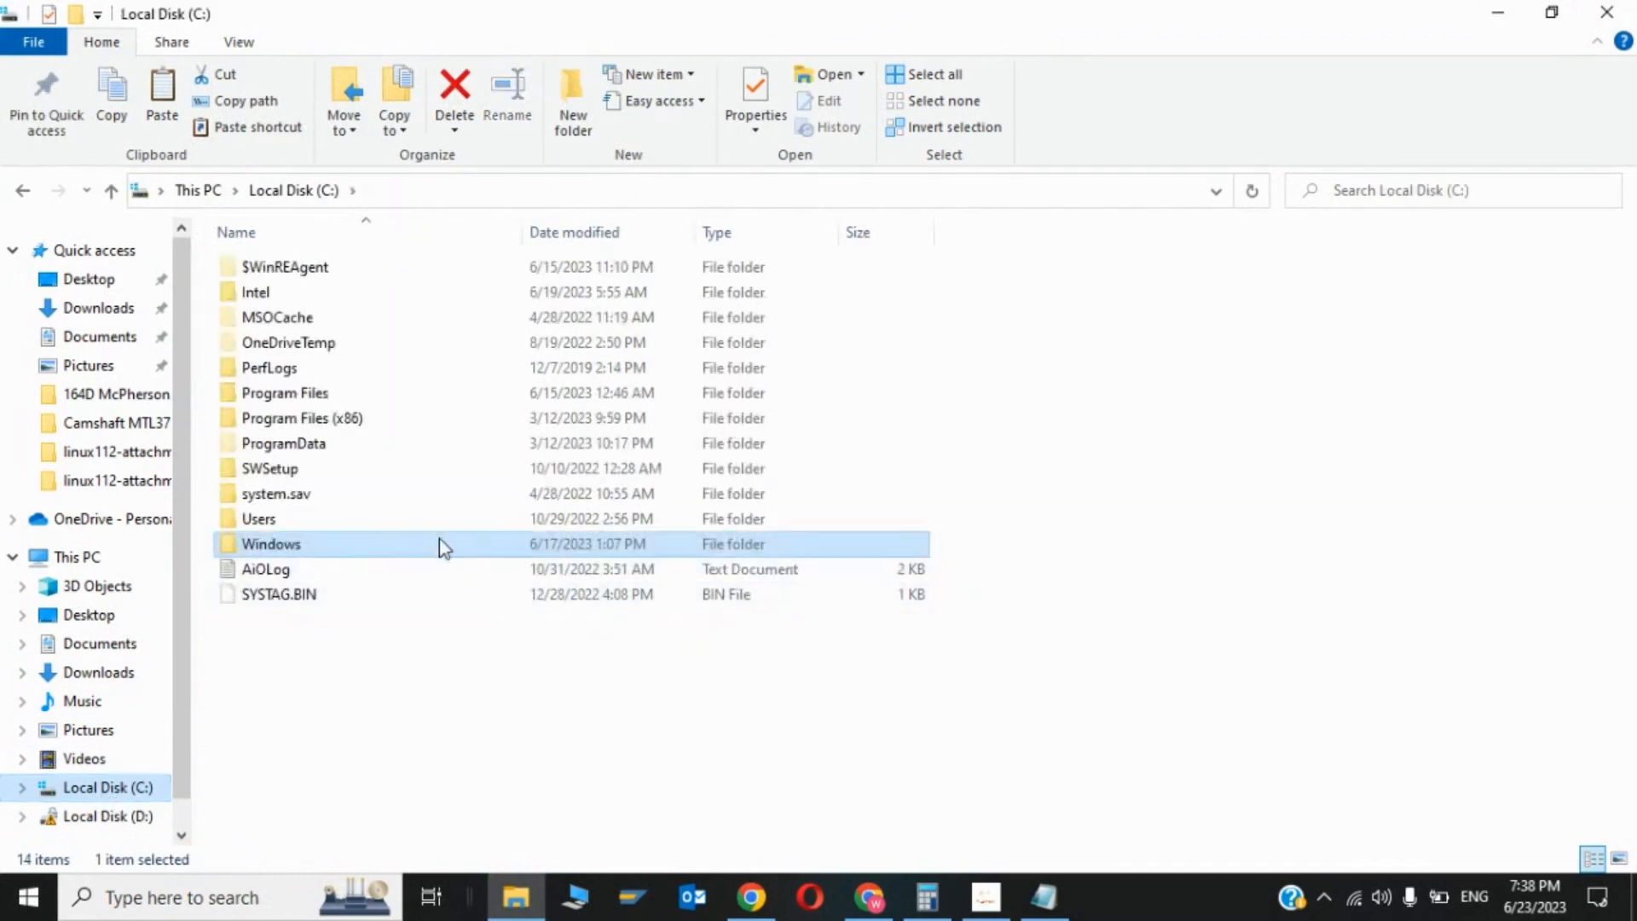
Paste the dll into C:\Windows\System32, replacing the existing MSV1160CP10.dll.
double_click(272, 544)
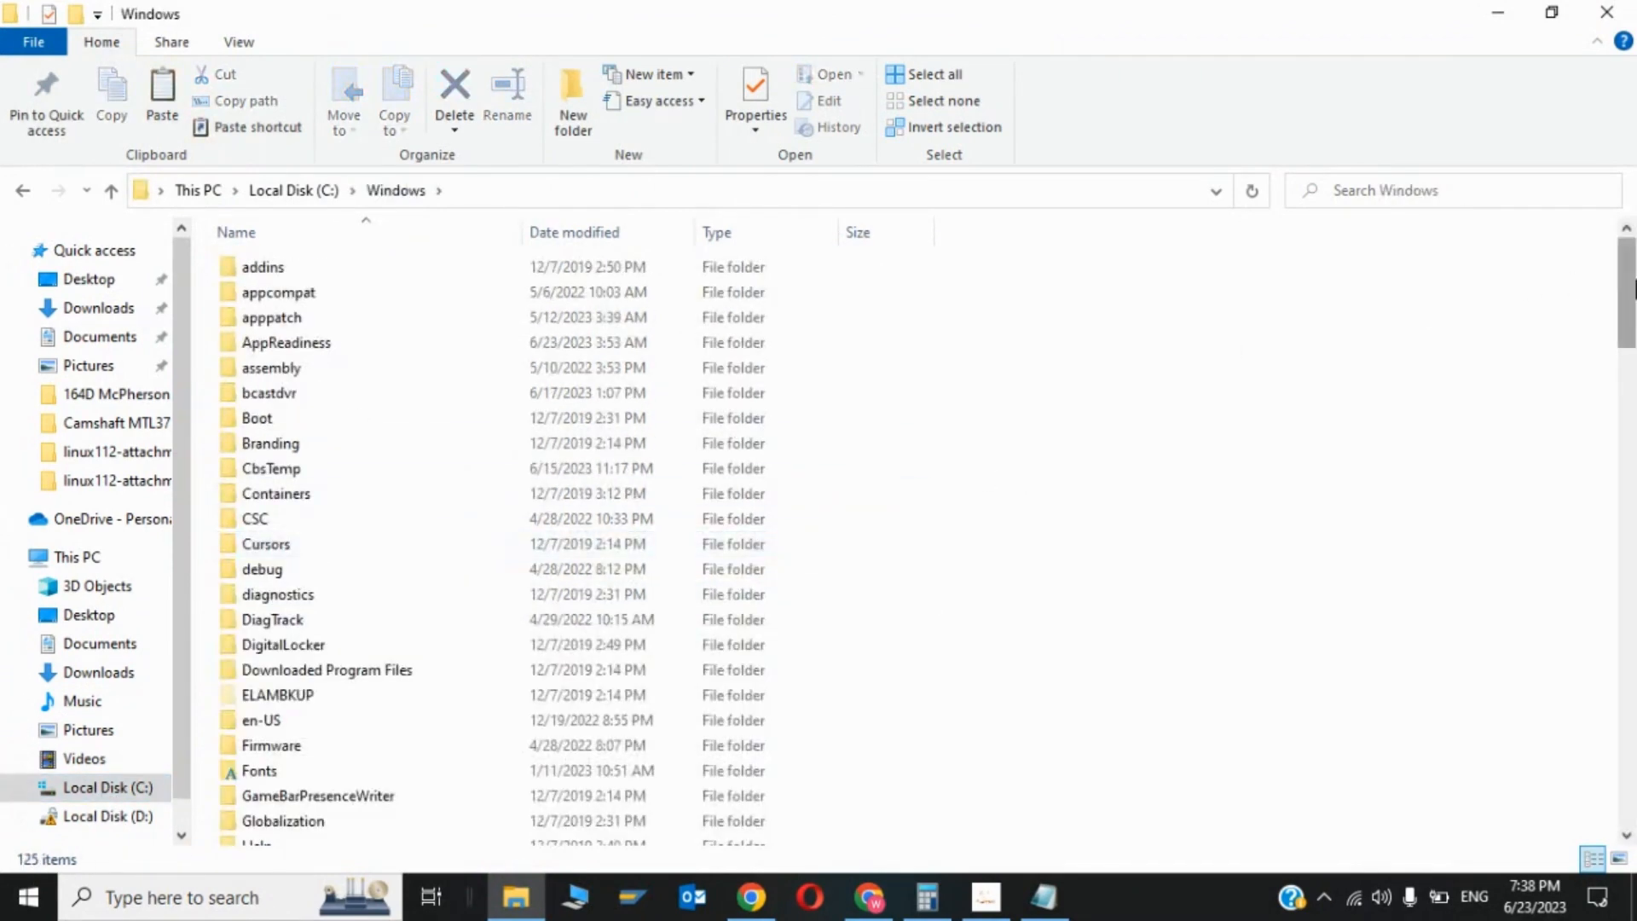
scroll(down, 3)
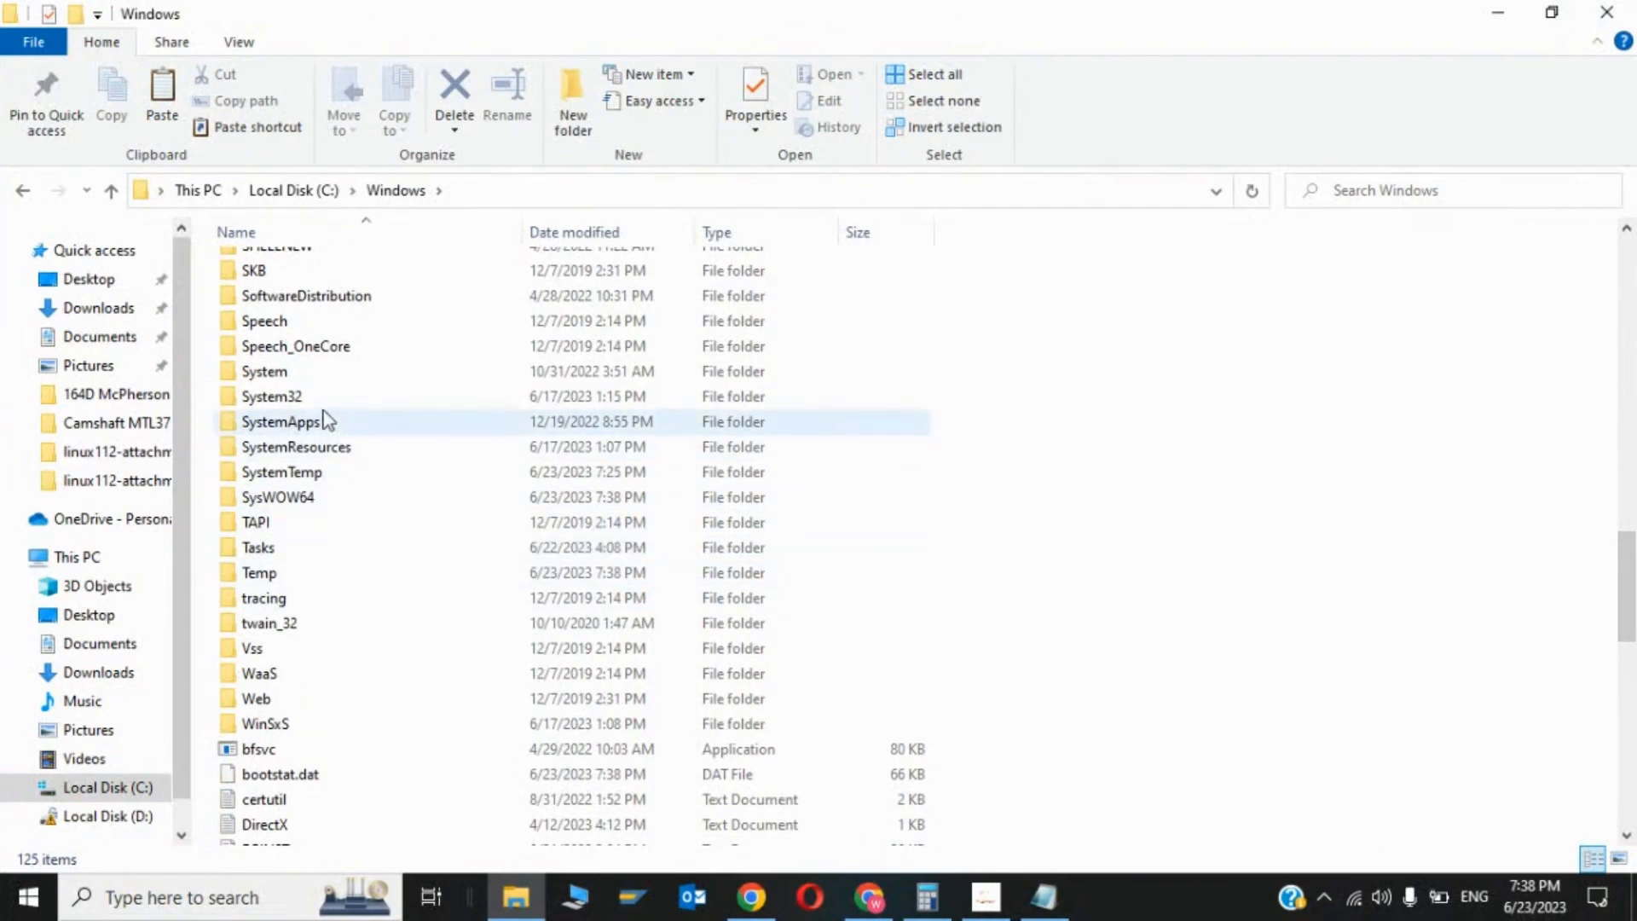
double_click(271, 396)
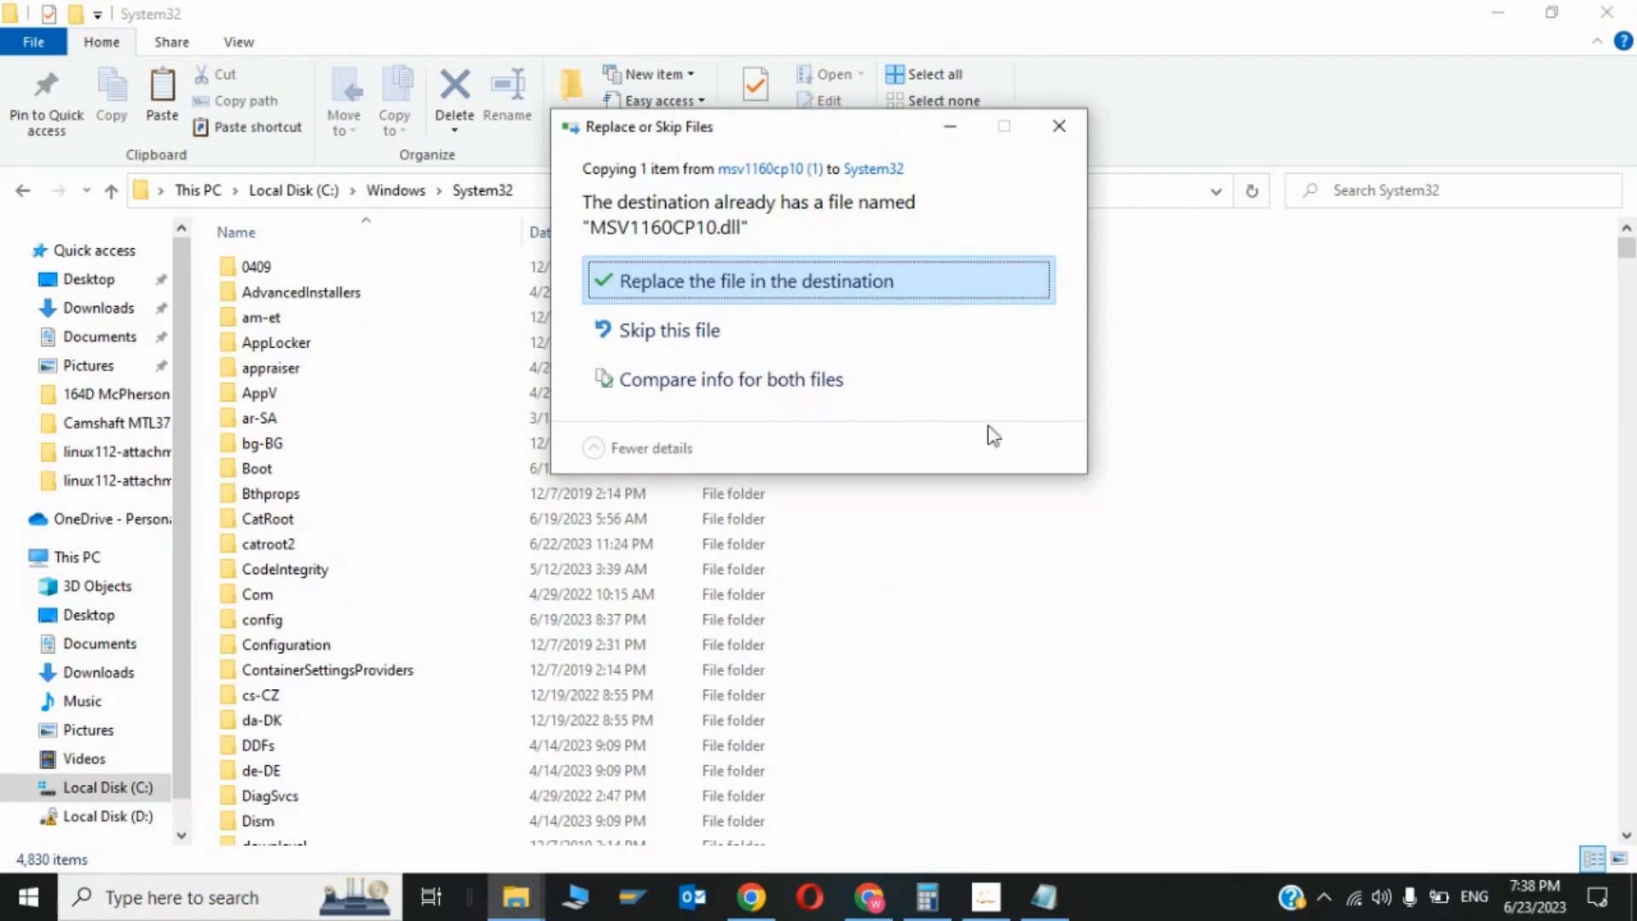
click(816, 280)
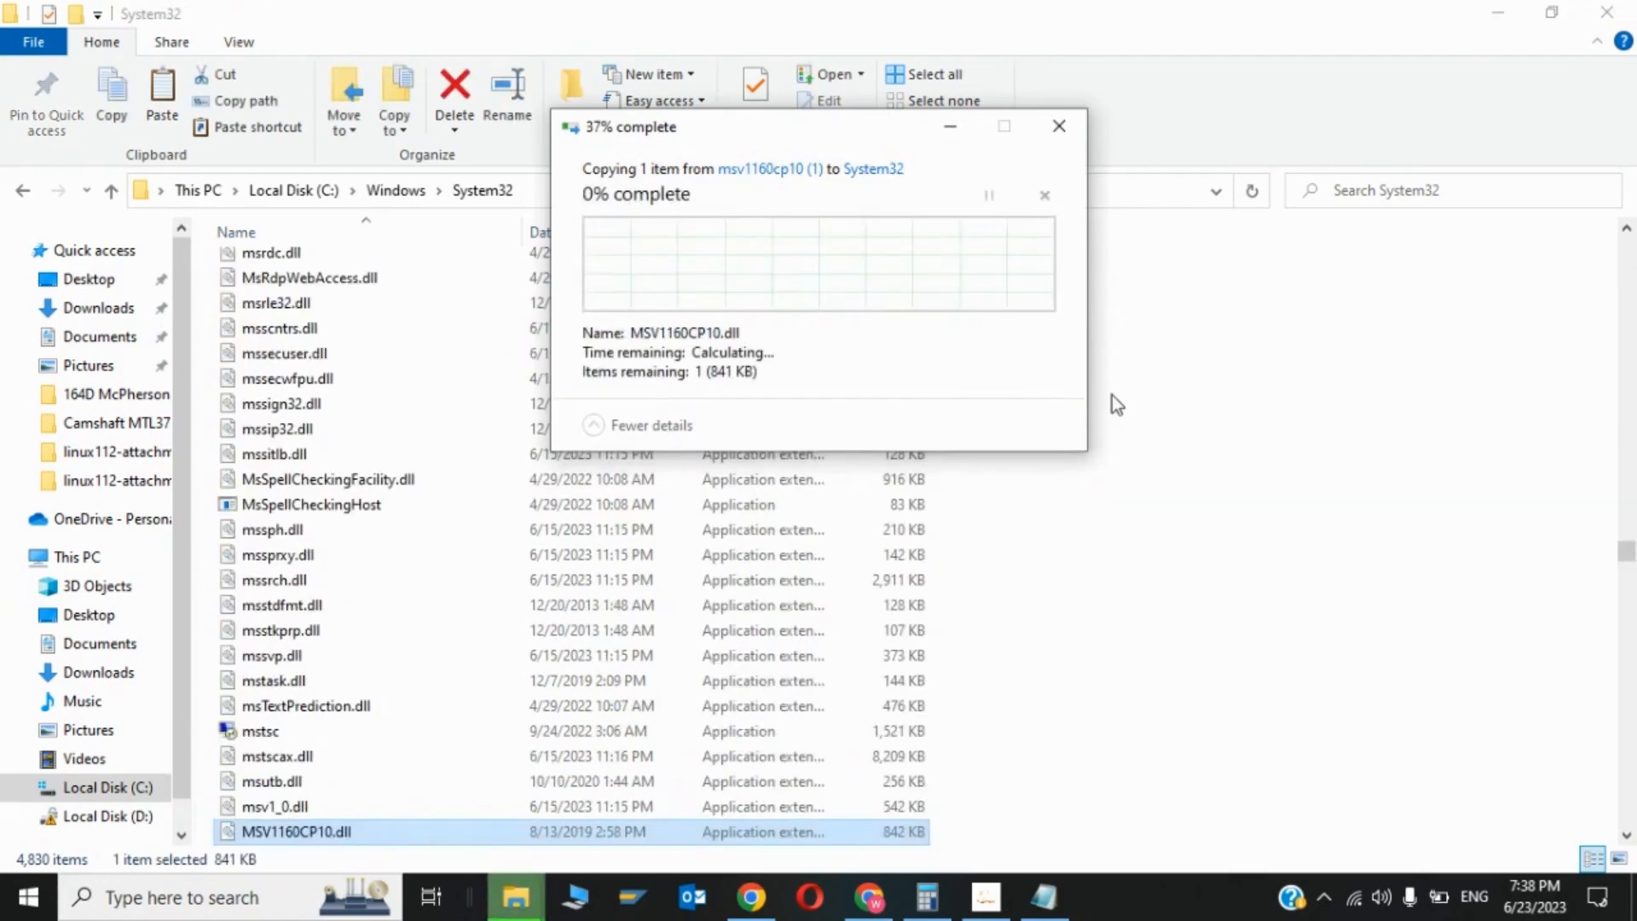
click(1059, 125)
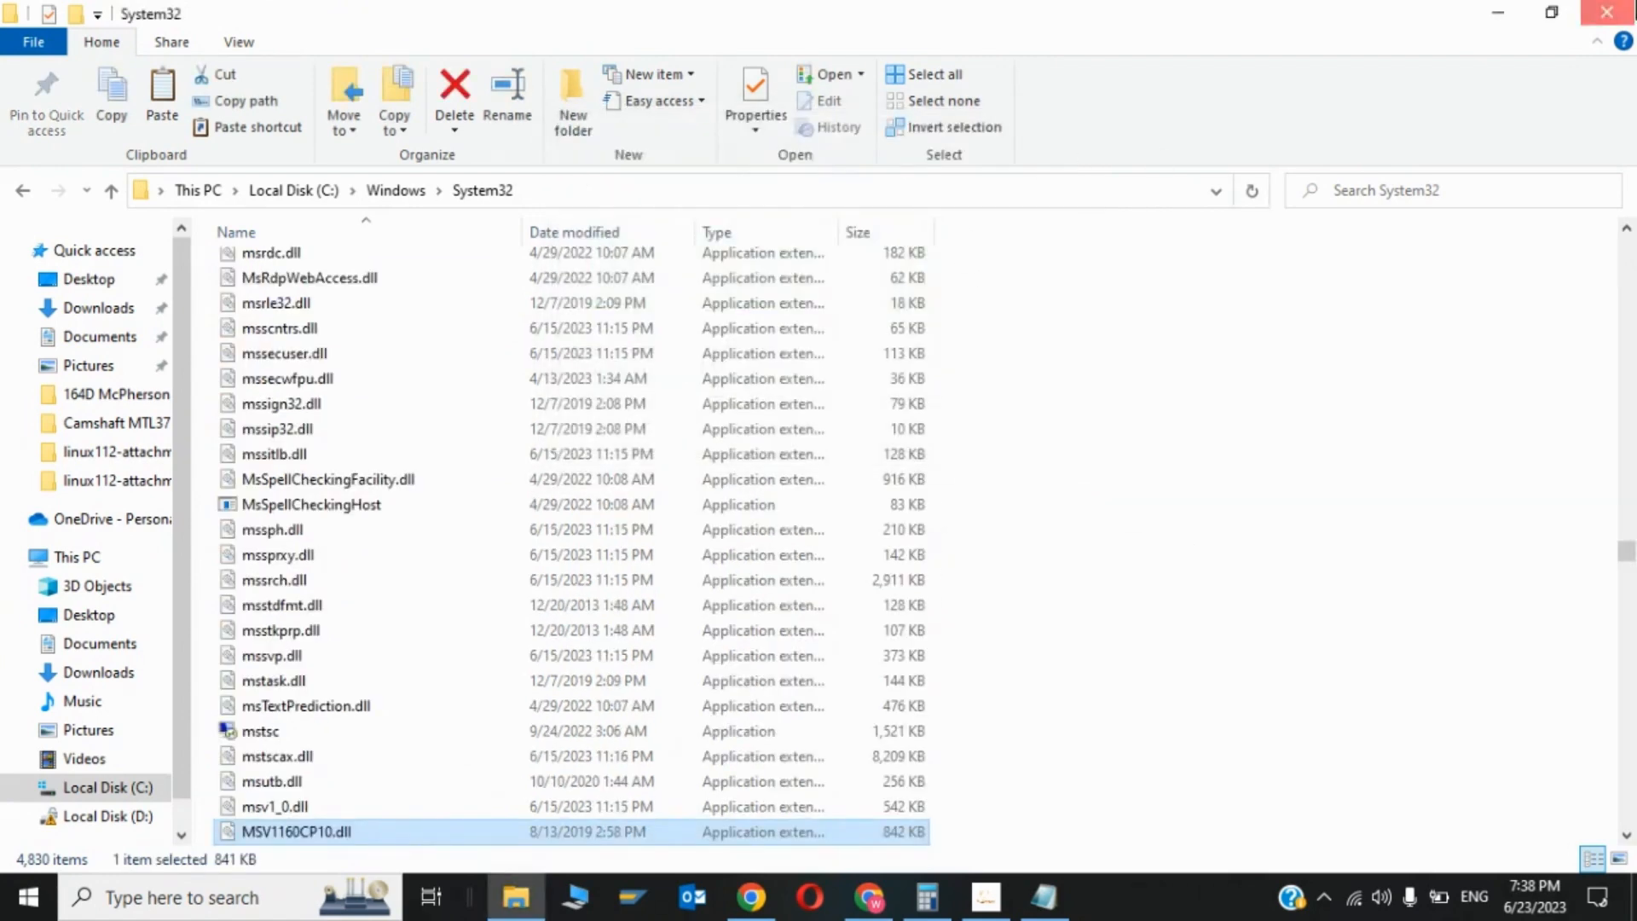